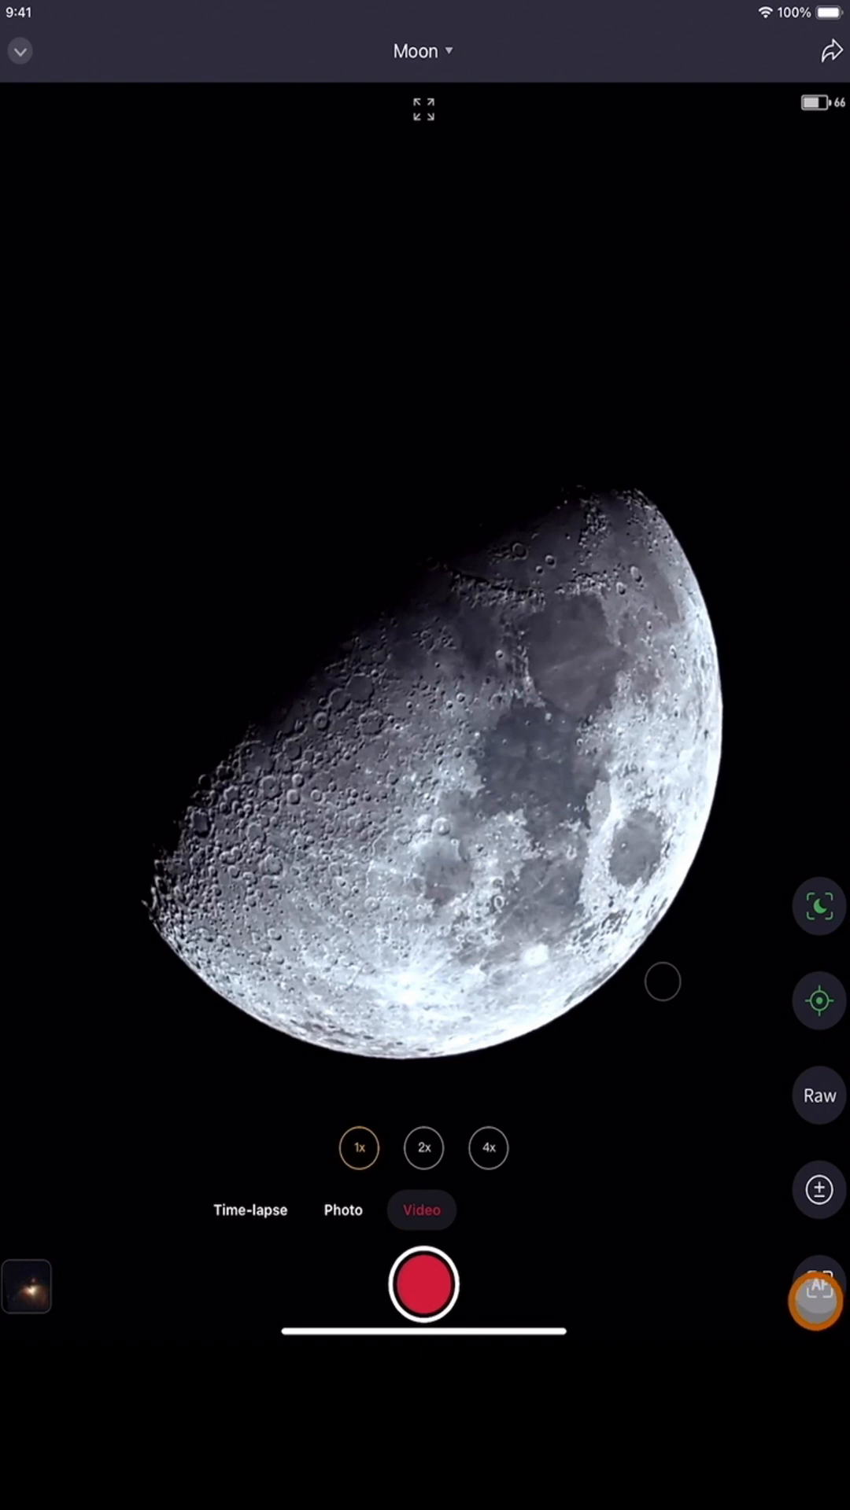
Step: With Video mode selected in the Moon live view, switch Raw capture on (green)
left_click(818, 1303)
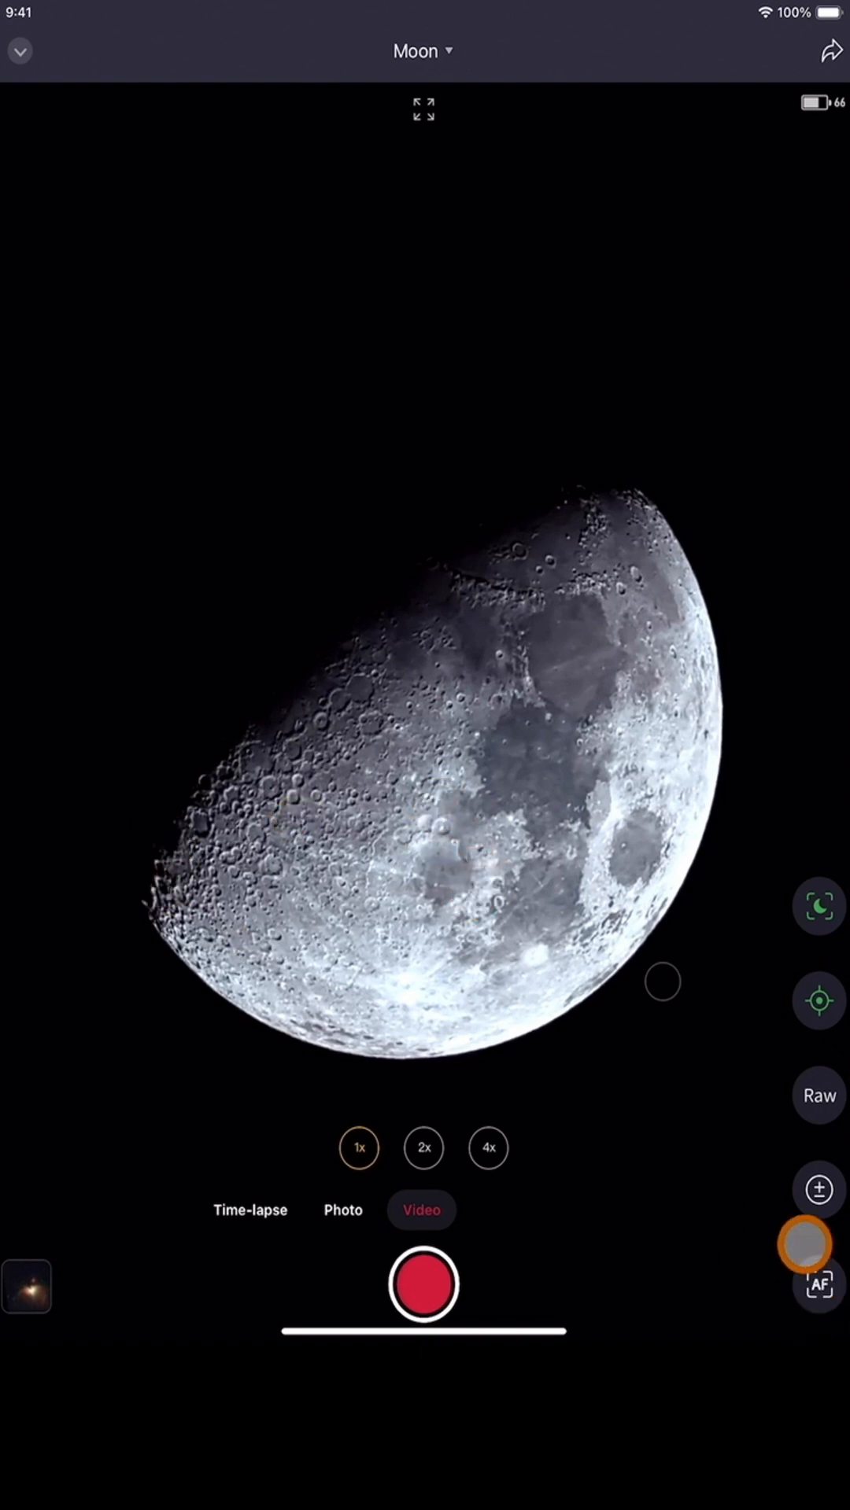
left_click(818, 1095)
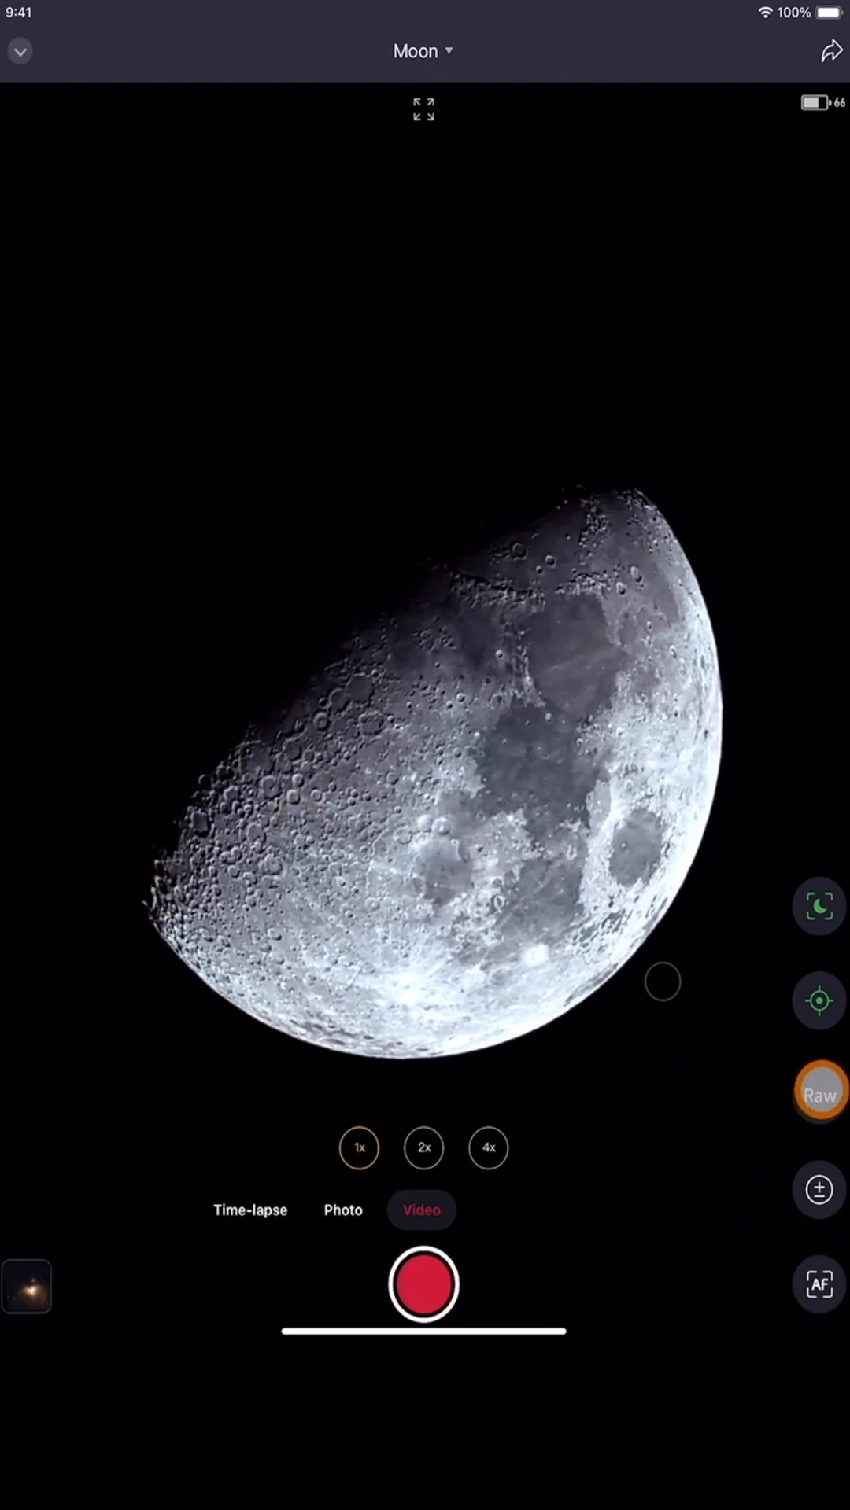
left_click(820, 1093)
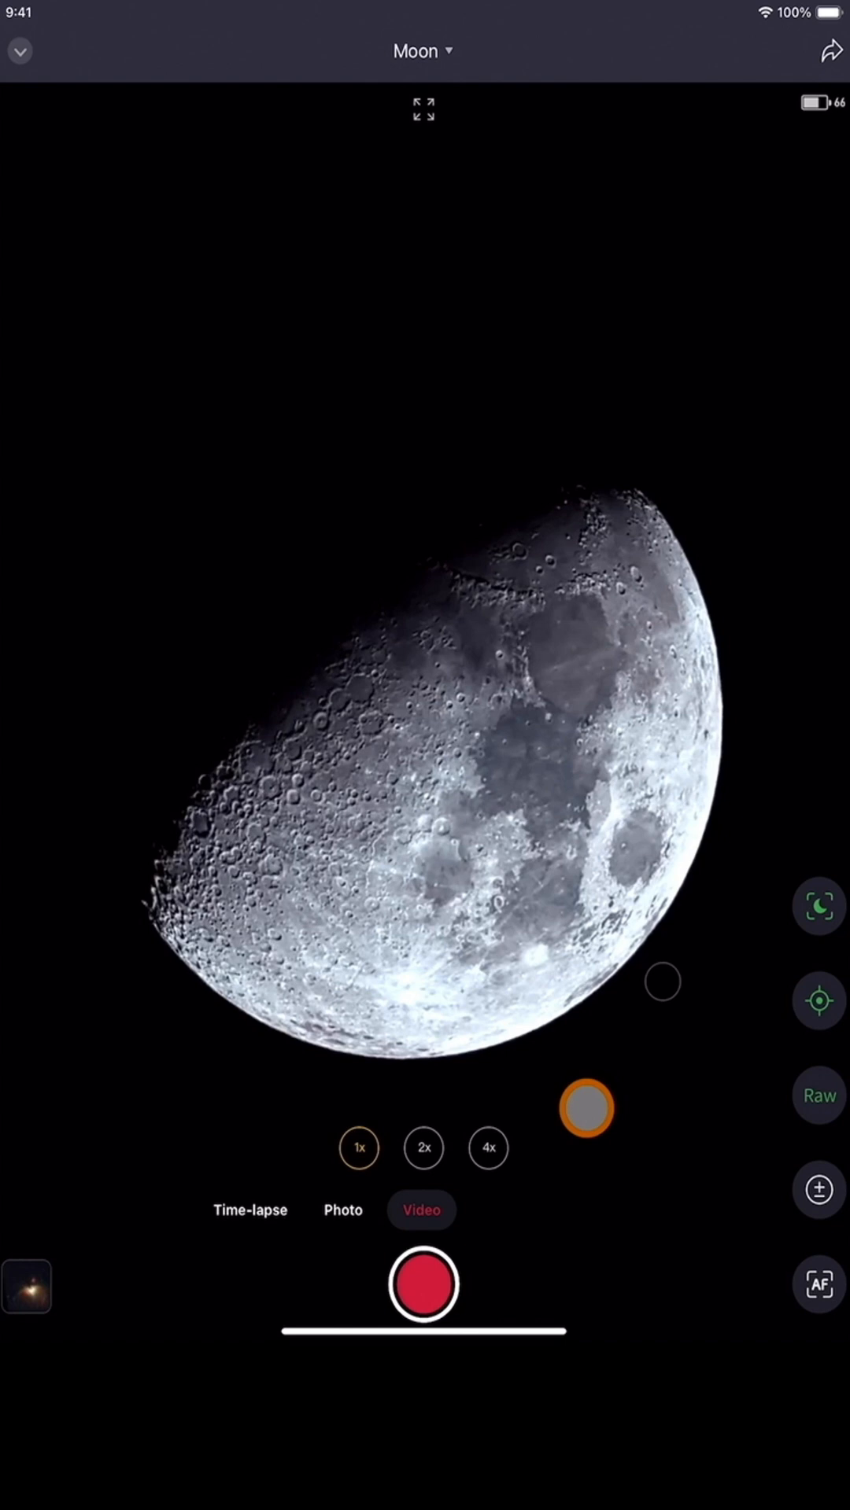
left_click(420, 1284)
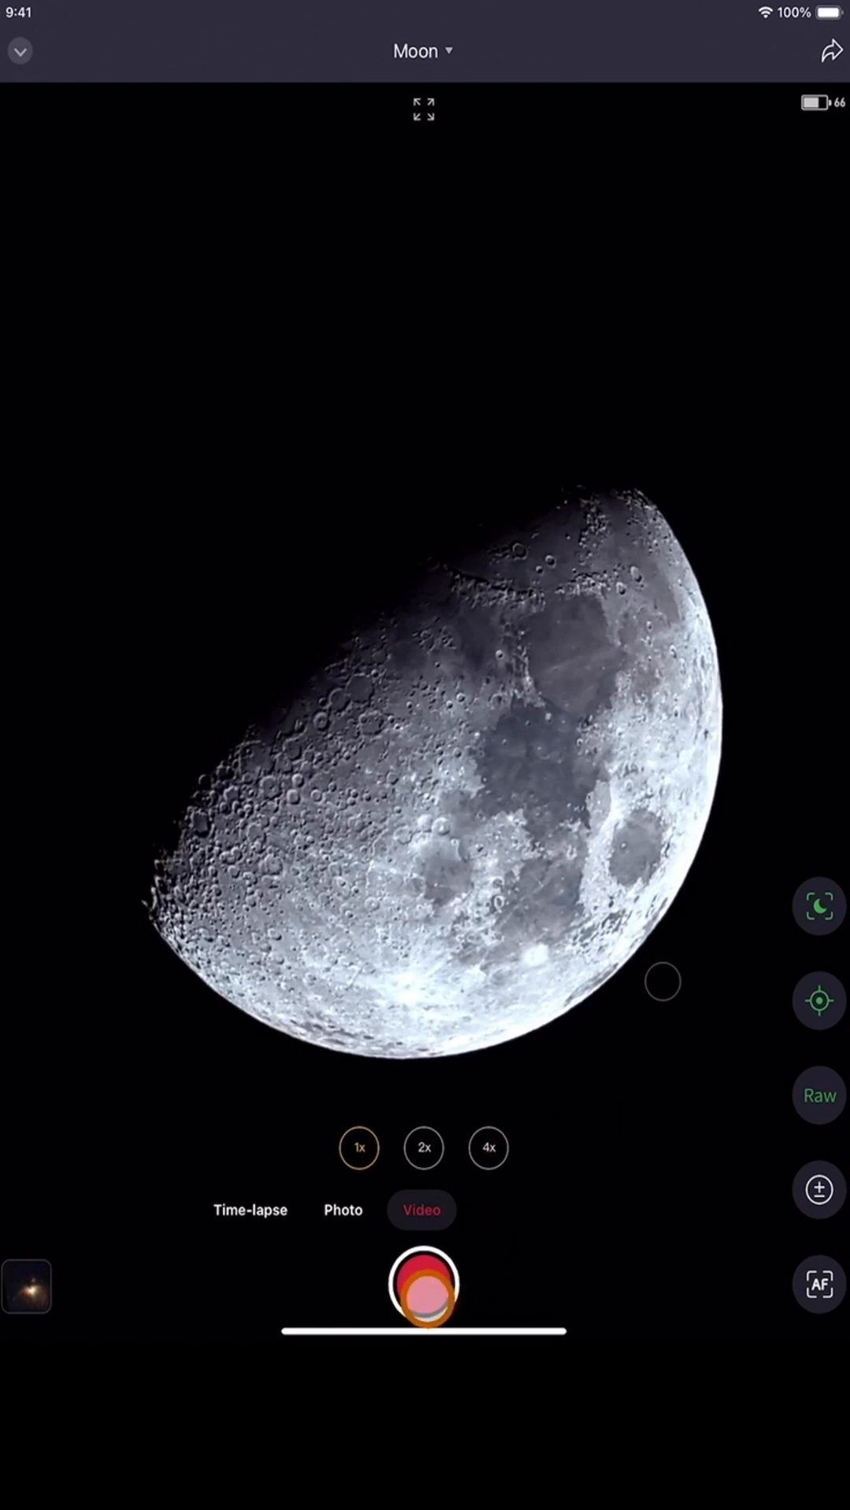
Step: Record a Moon video with the red record button while the timer counts up
left_click(422, 1285)
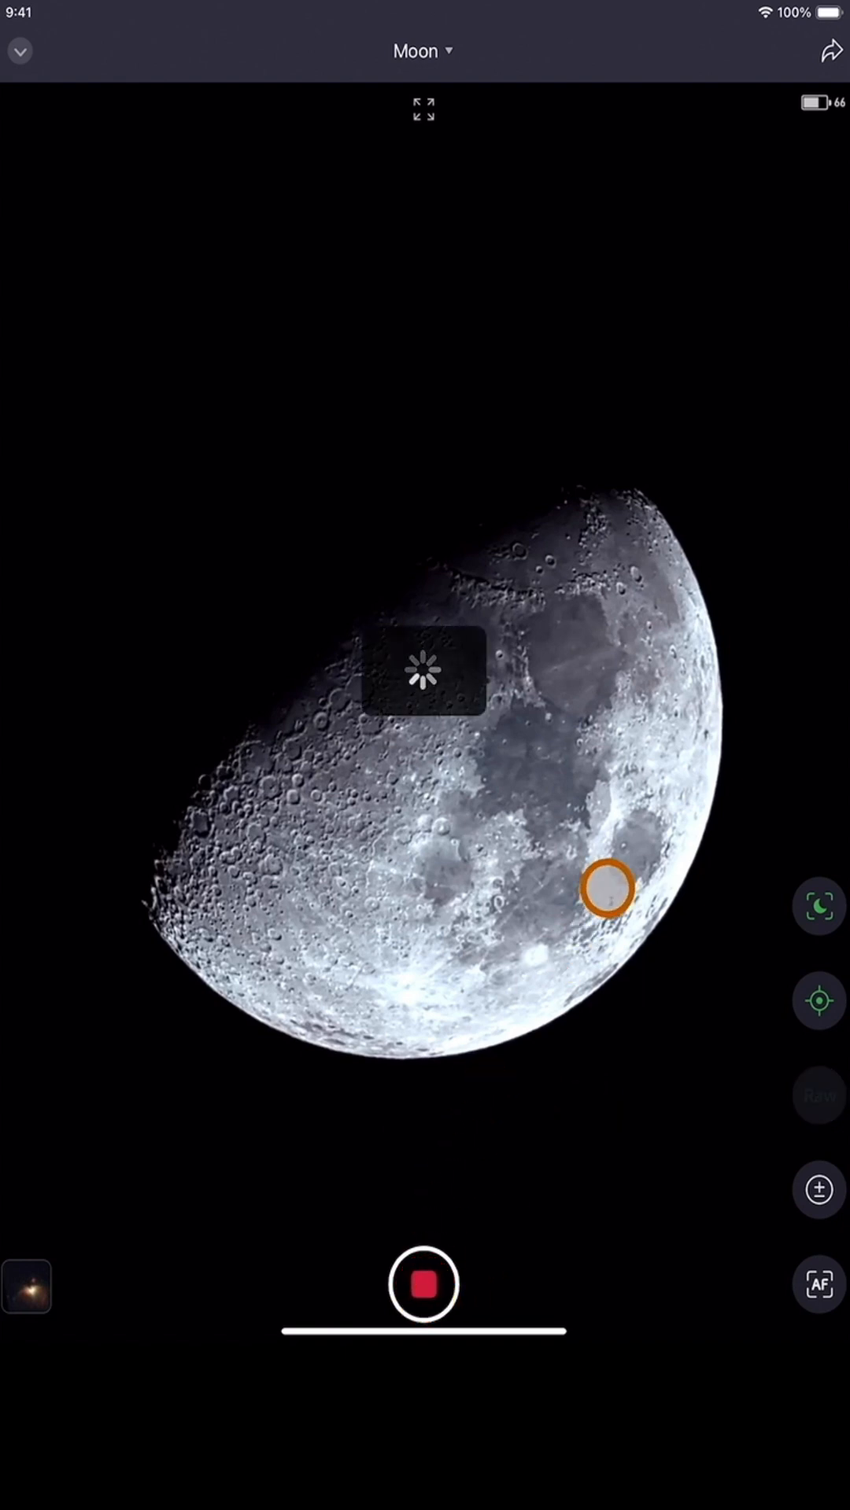
left_click(422, 1284)
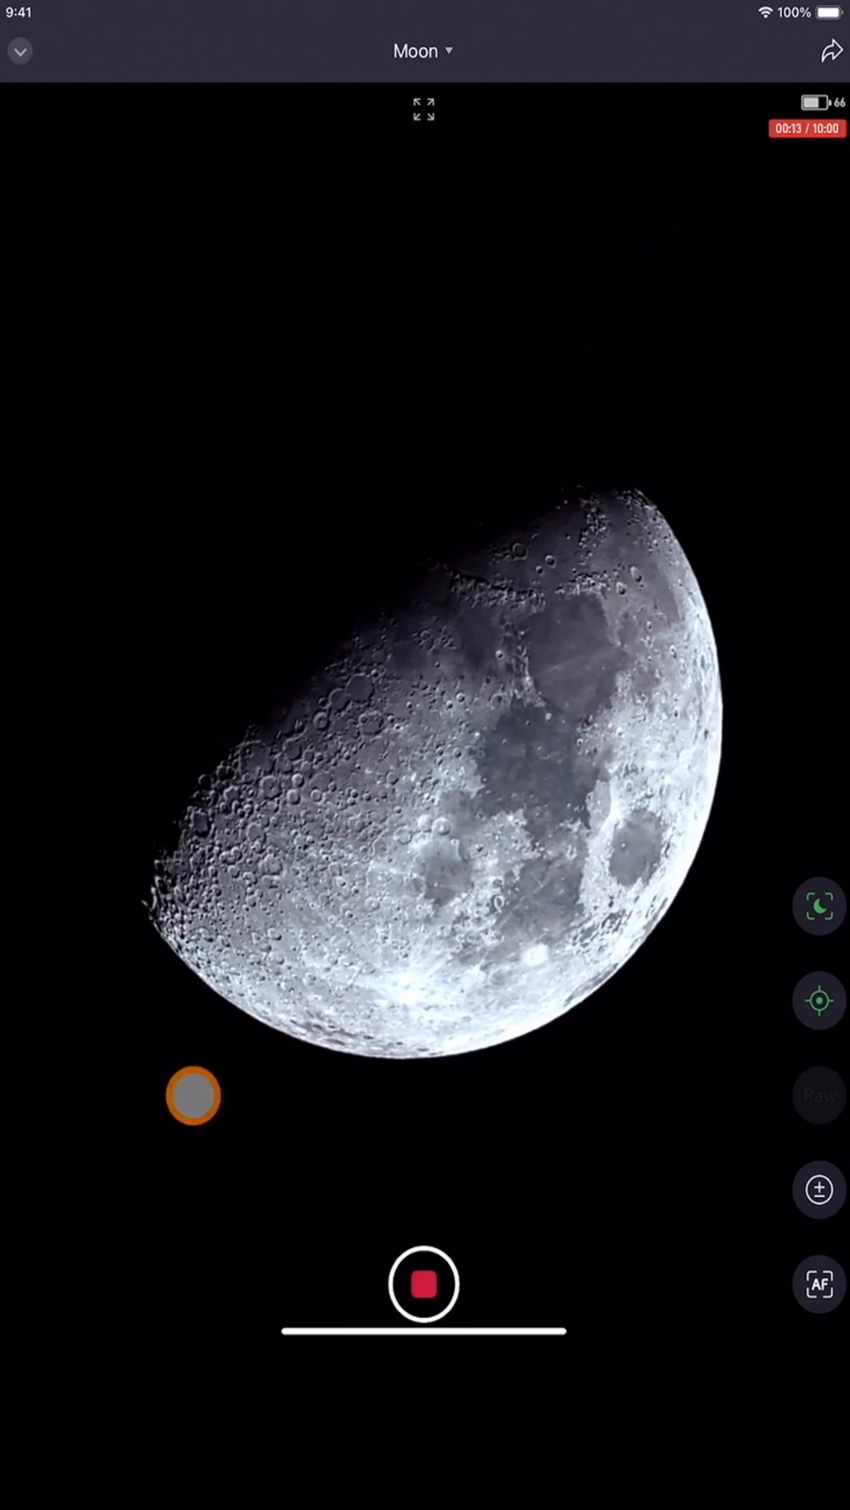
left_click(421, 1284)
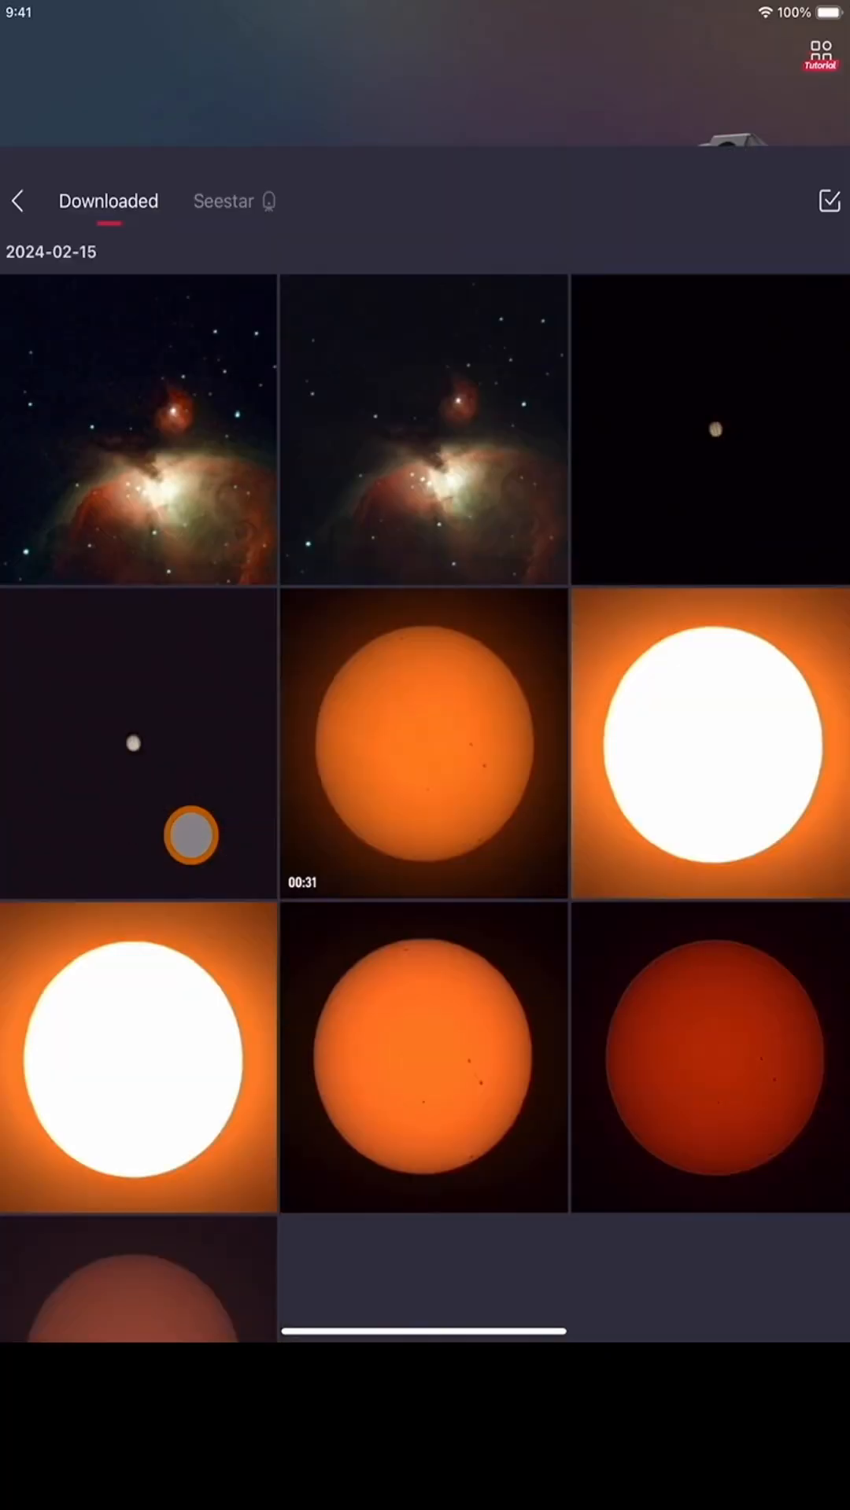
Step: Switch the gallery from Downloaded to the Seestar tab and open the Lunar album
scroll("up", 3)
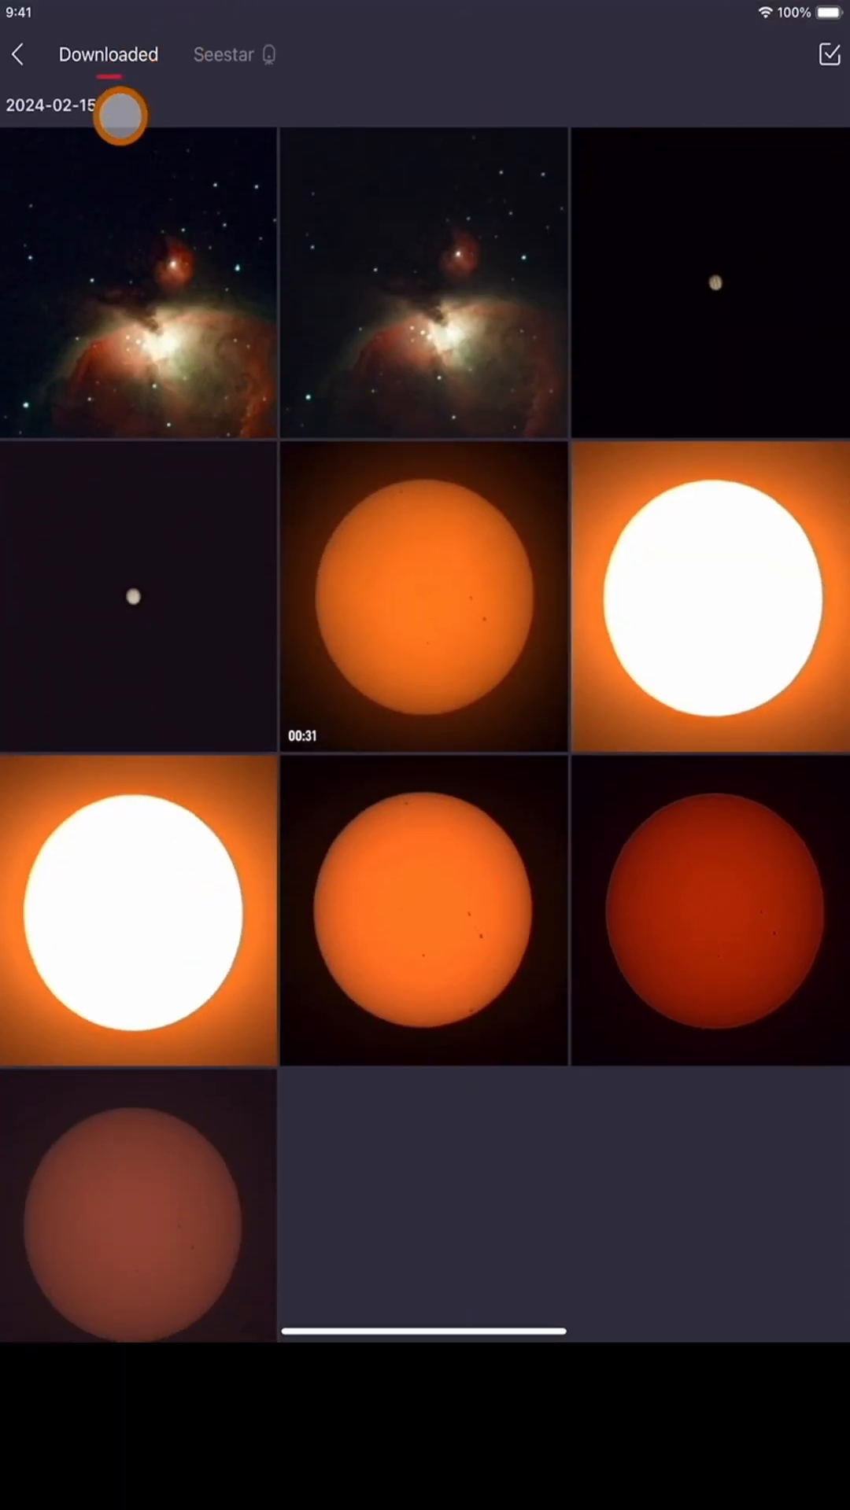
mouse_move(210, 104)
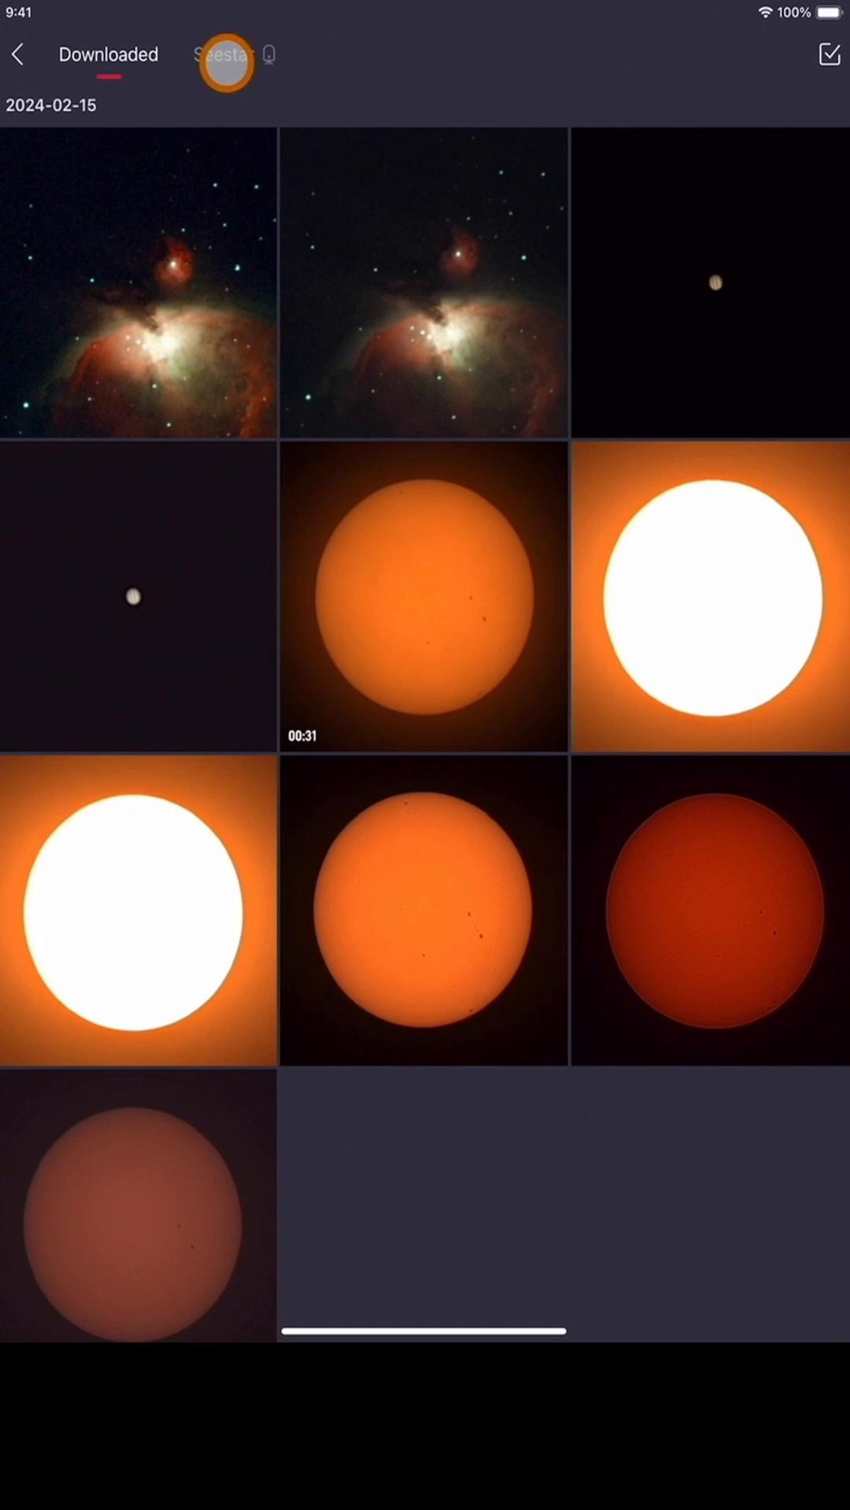
left_click(224, 55)
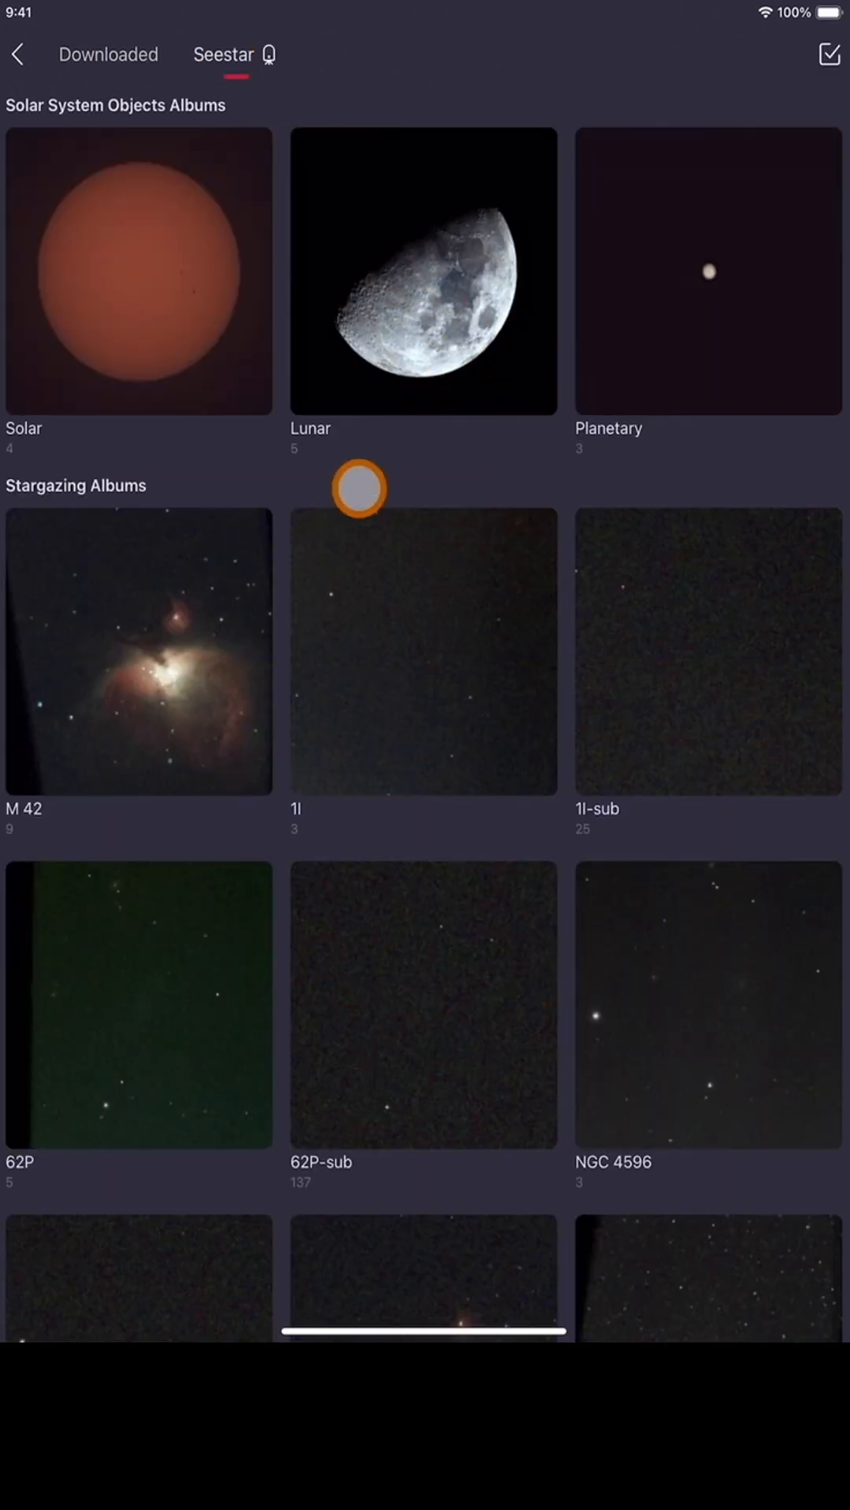
mouse_move(467, 271)
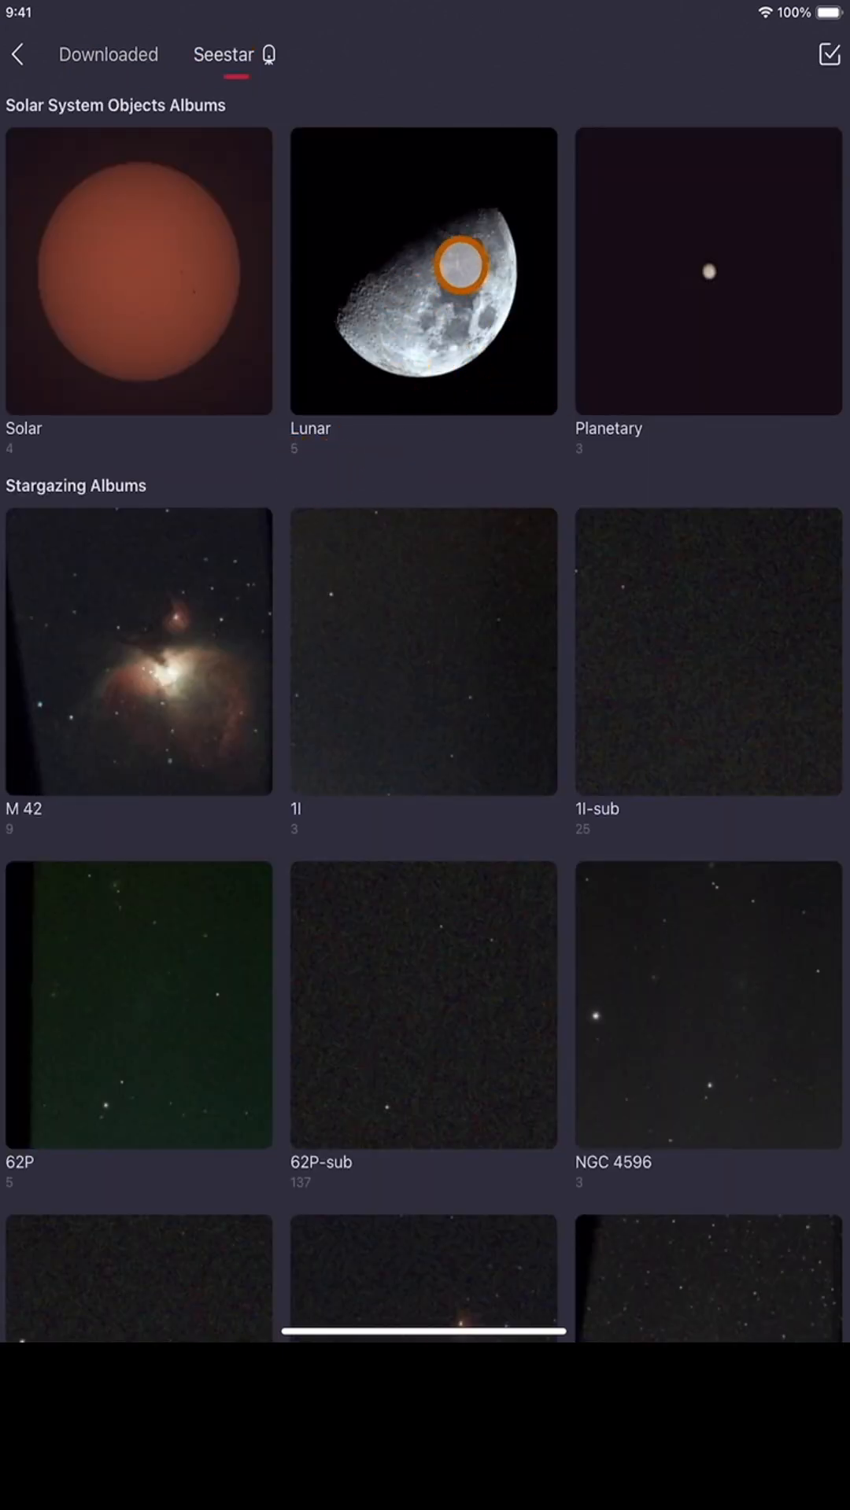
left_click(423, 271)
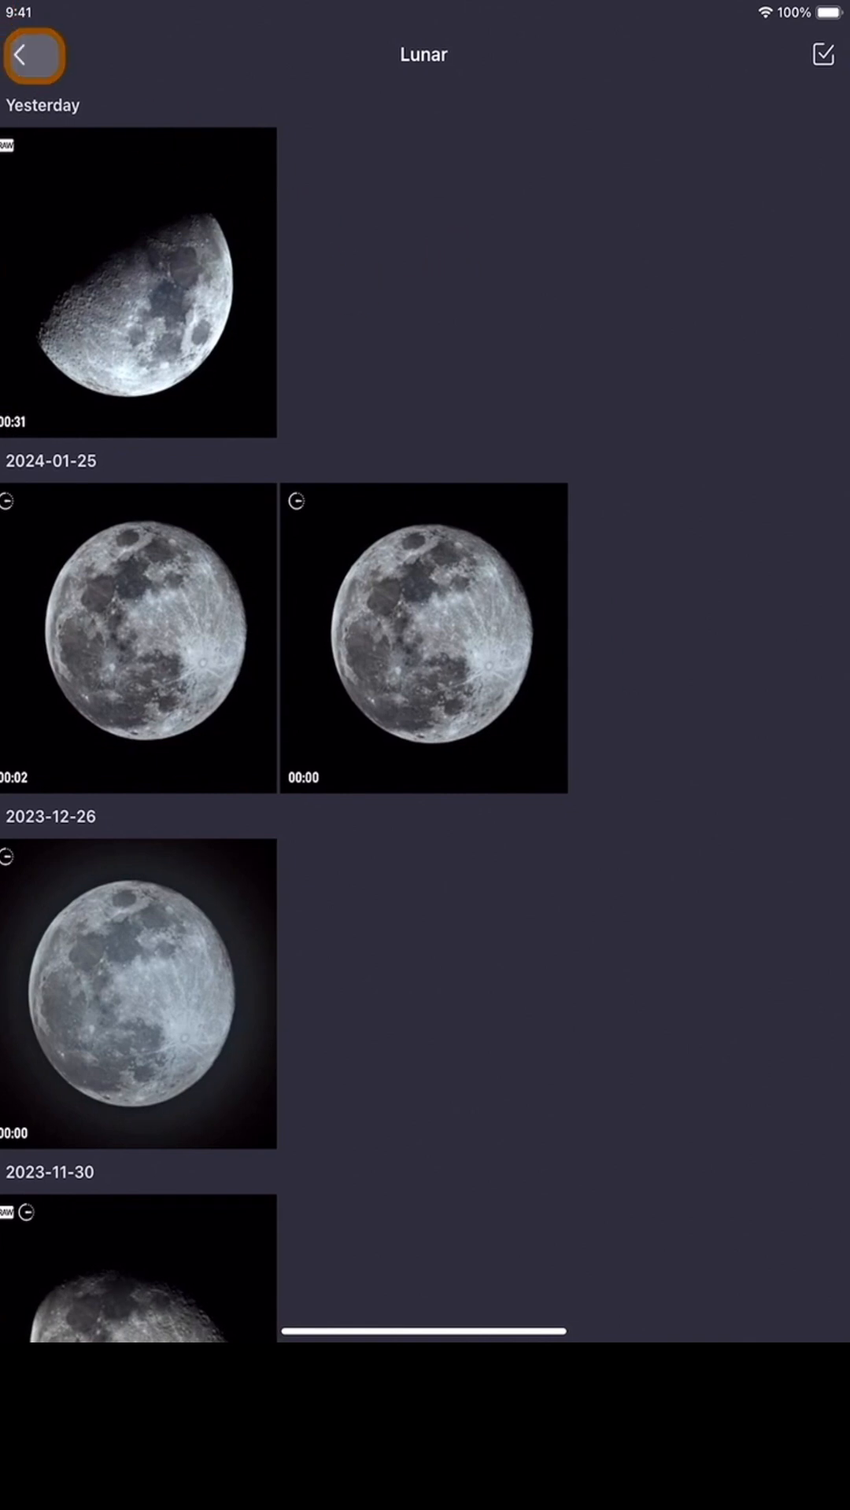
mouse_move(376, 884)
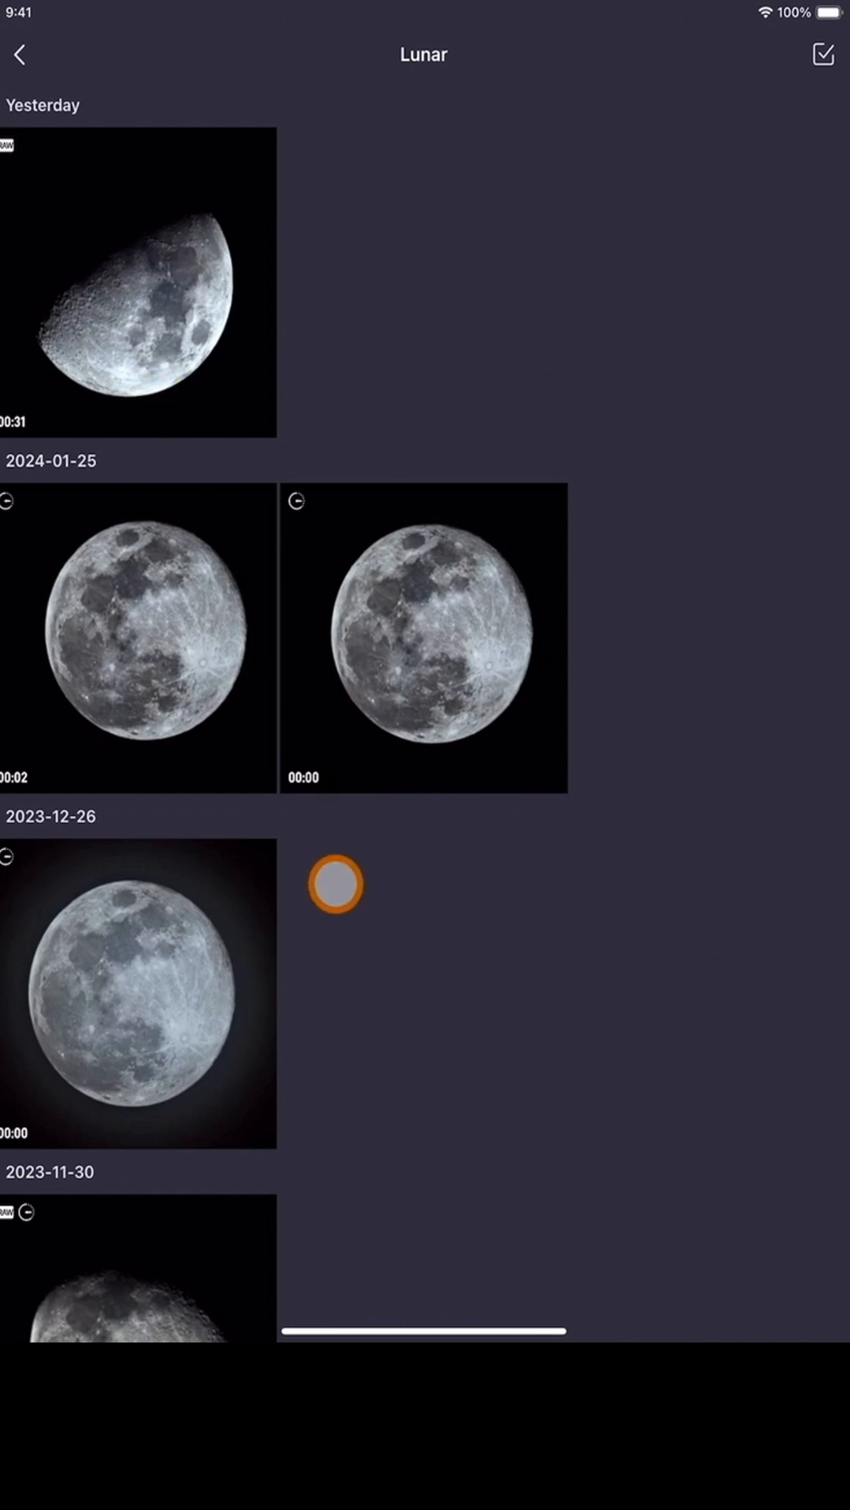
mouse_move(432, 323)
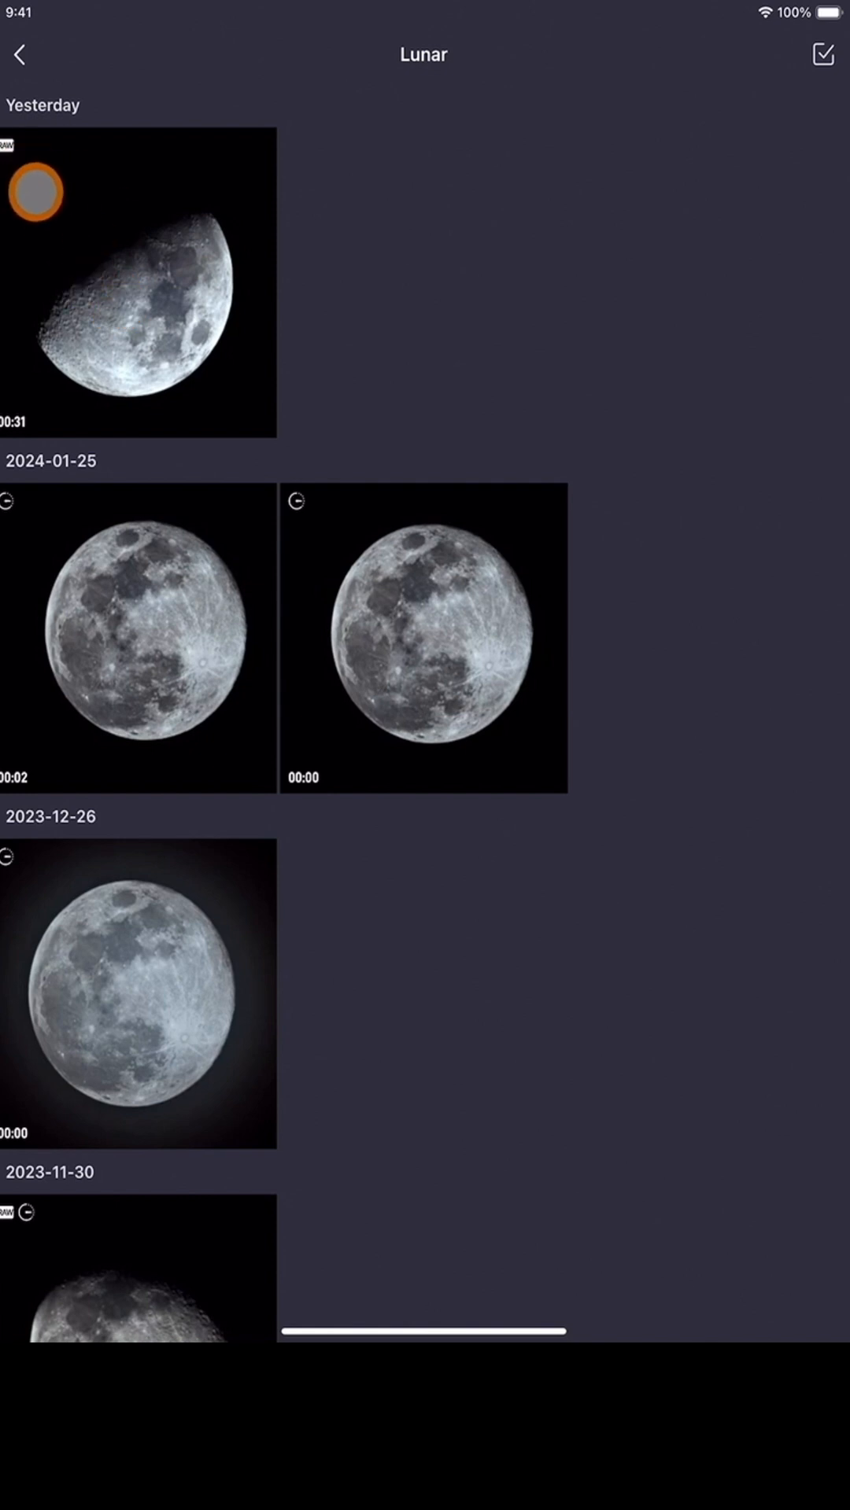
mouse_move(188, 1029)
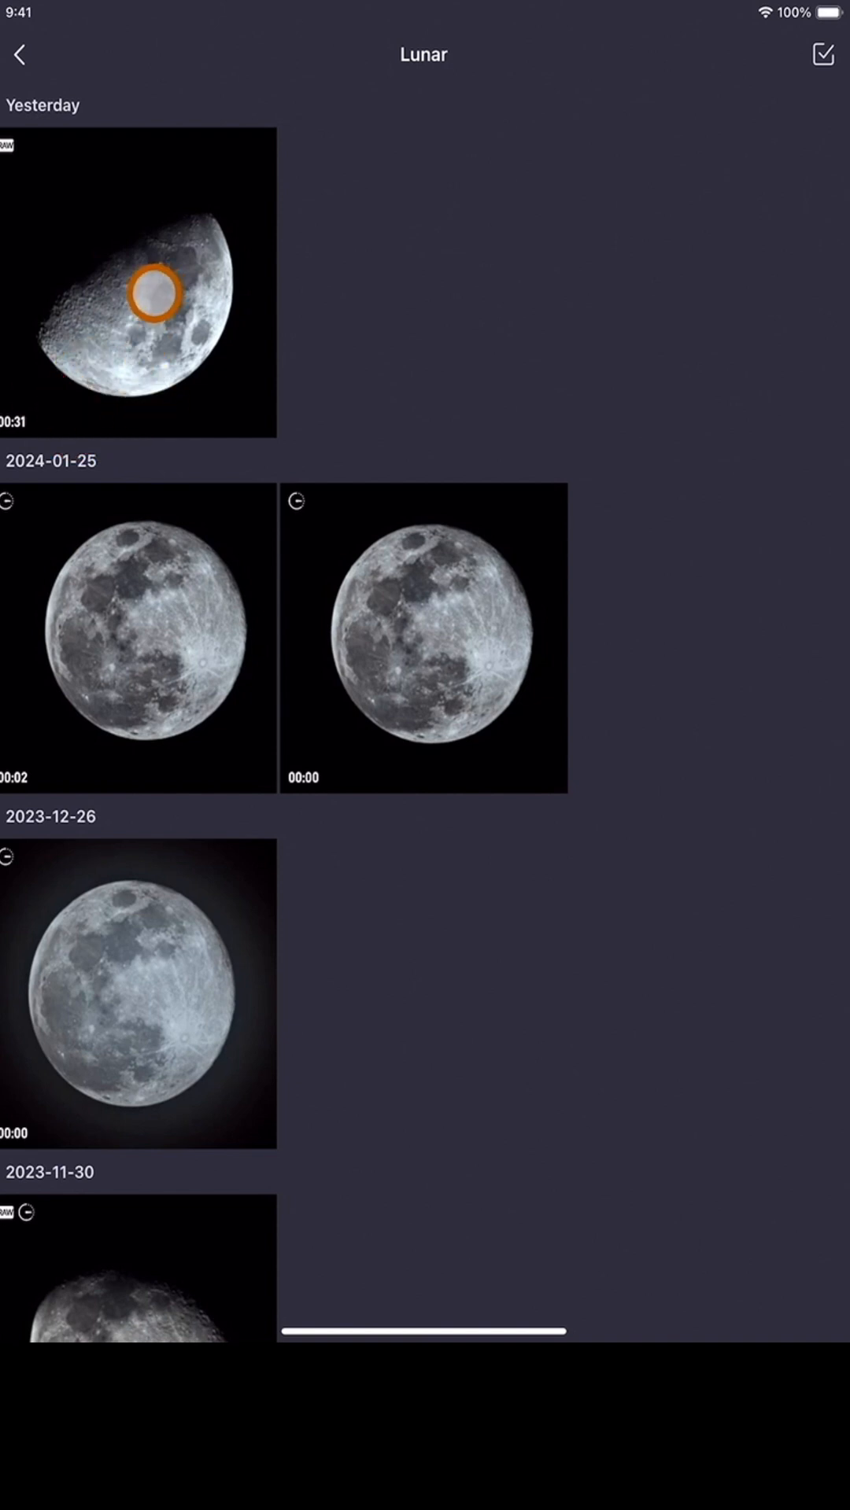
Step: Open yesterday's 00:31 Moon video, choose Stack, and download it
left_click(140, 293)
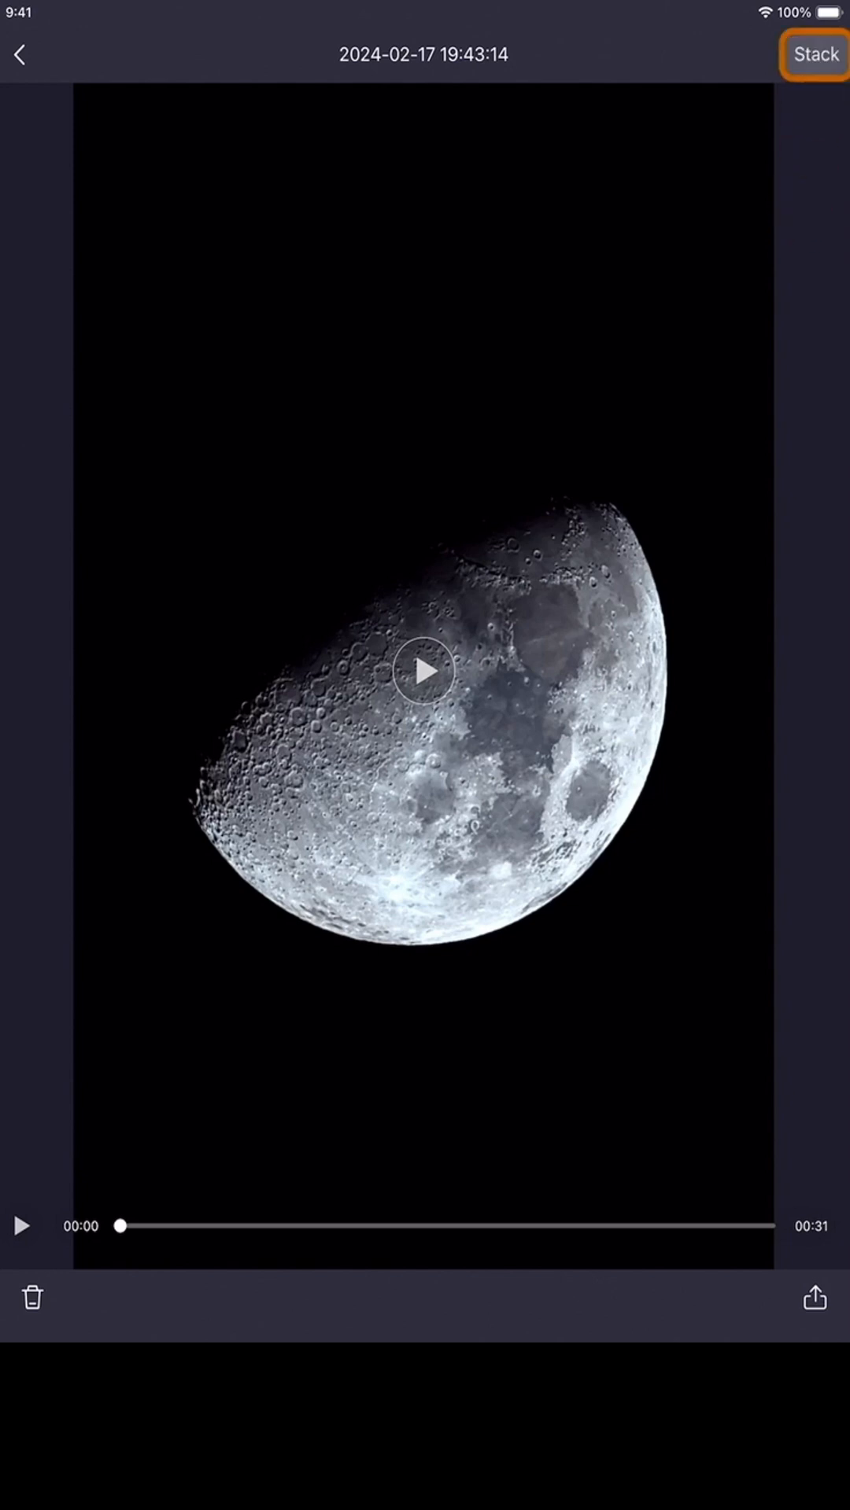
left_click(813, 1296)
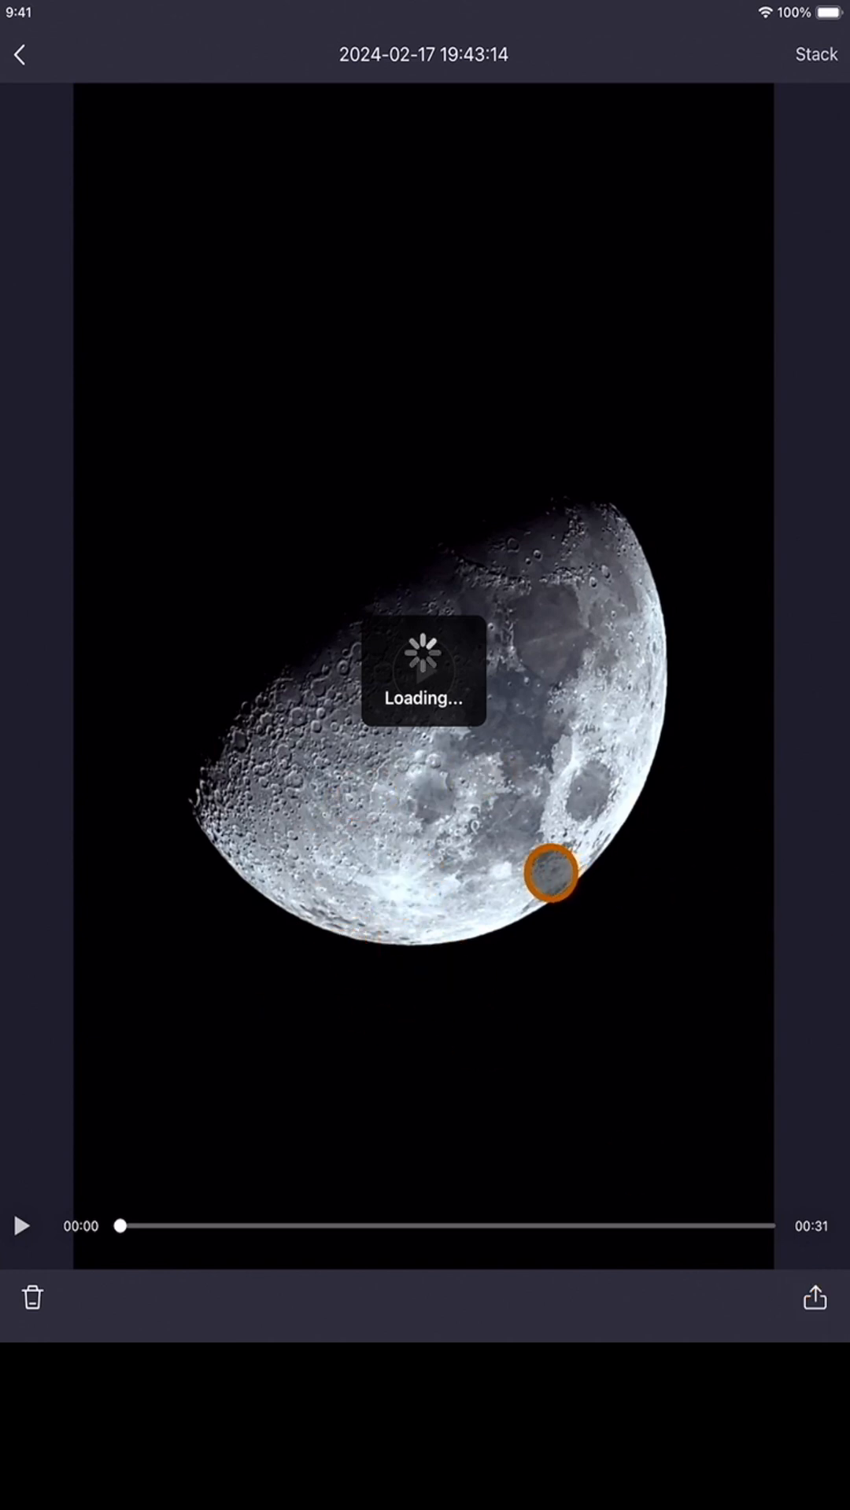
left_click(814, 1297)
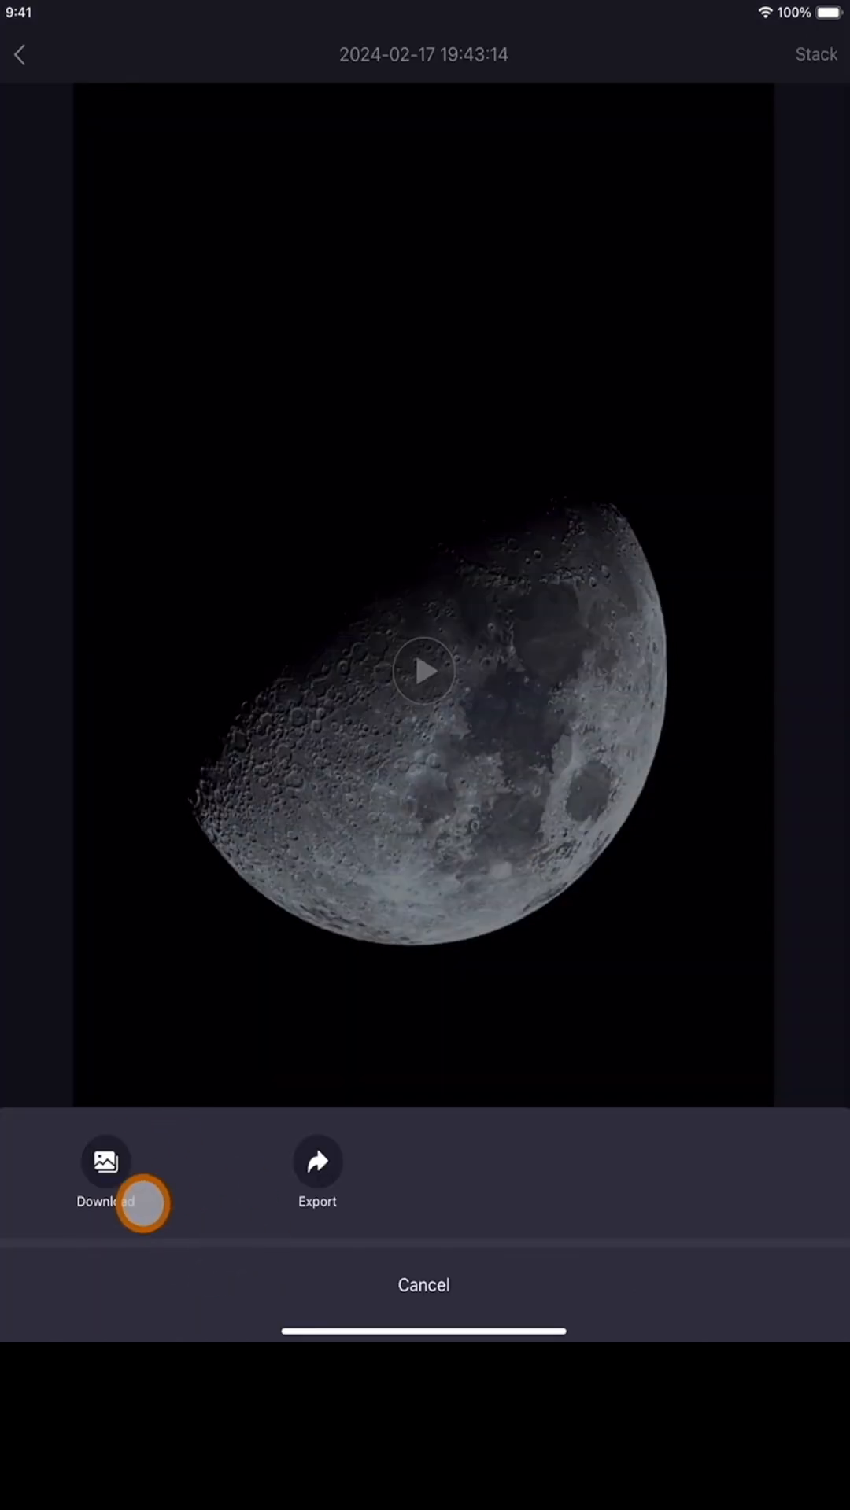
mouse_move(393, 1206)
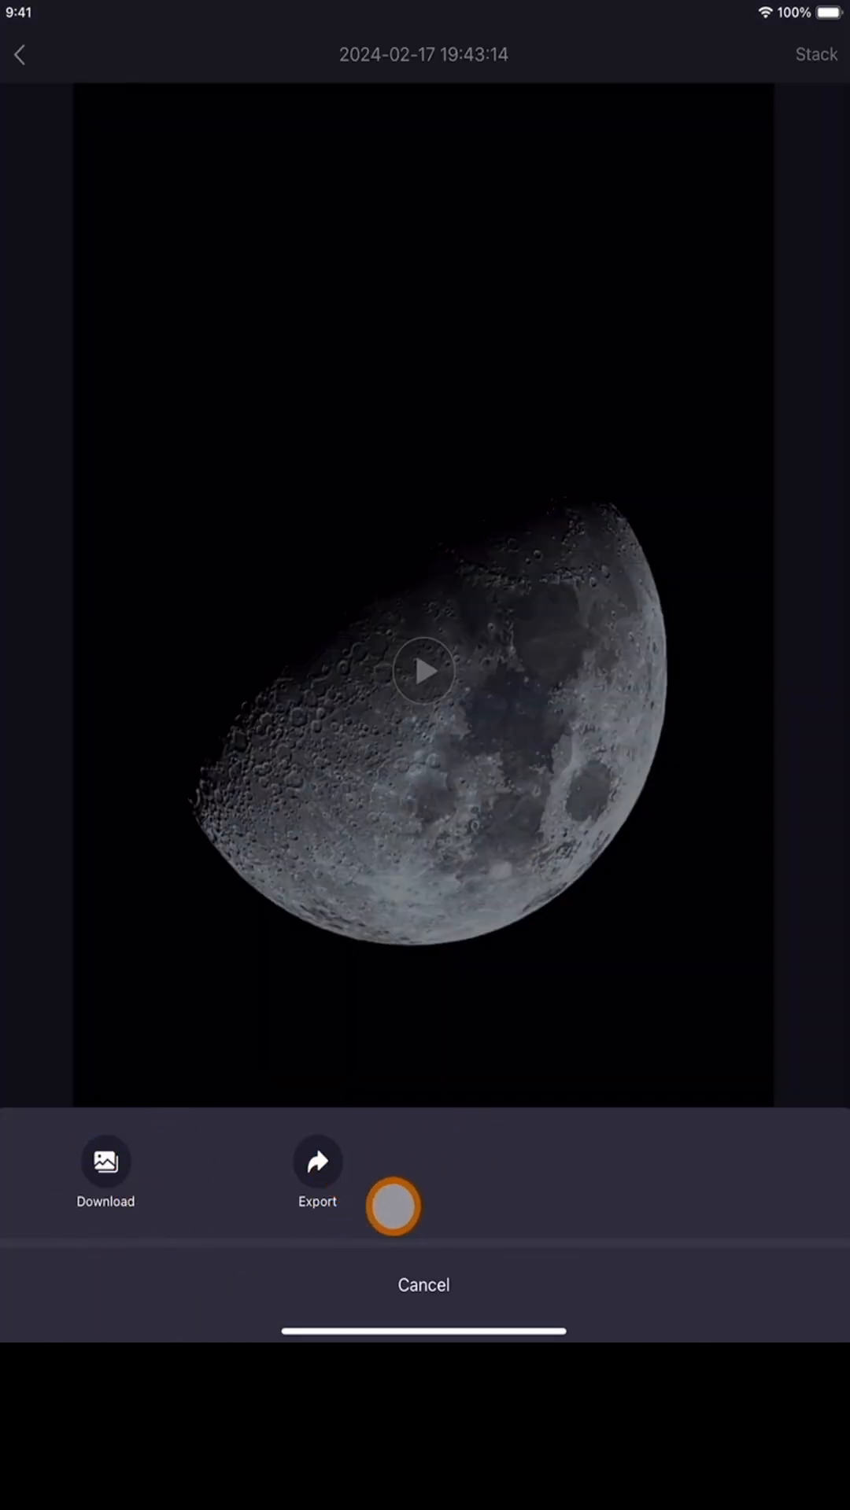
left_click(423, 1284)
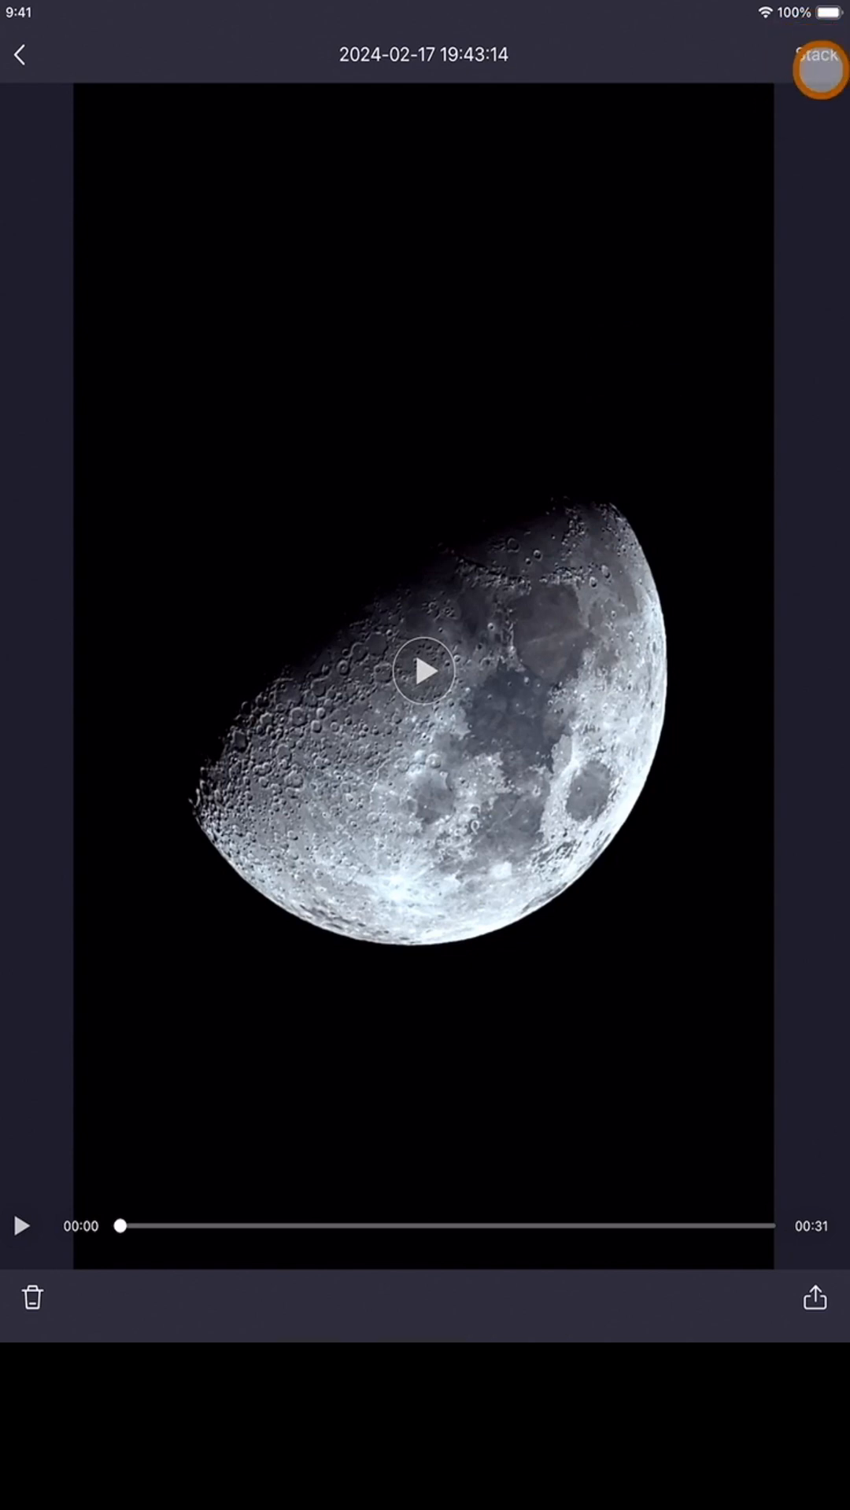
Step: Stack the Moon video until the Stack Succeeded panel reaches 100%
left_click(816, 55)
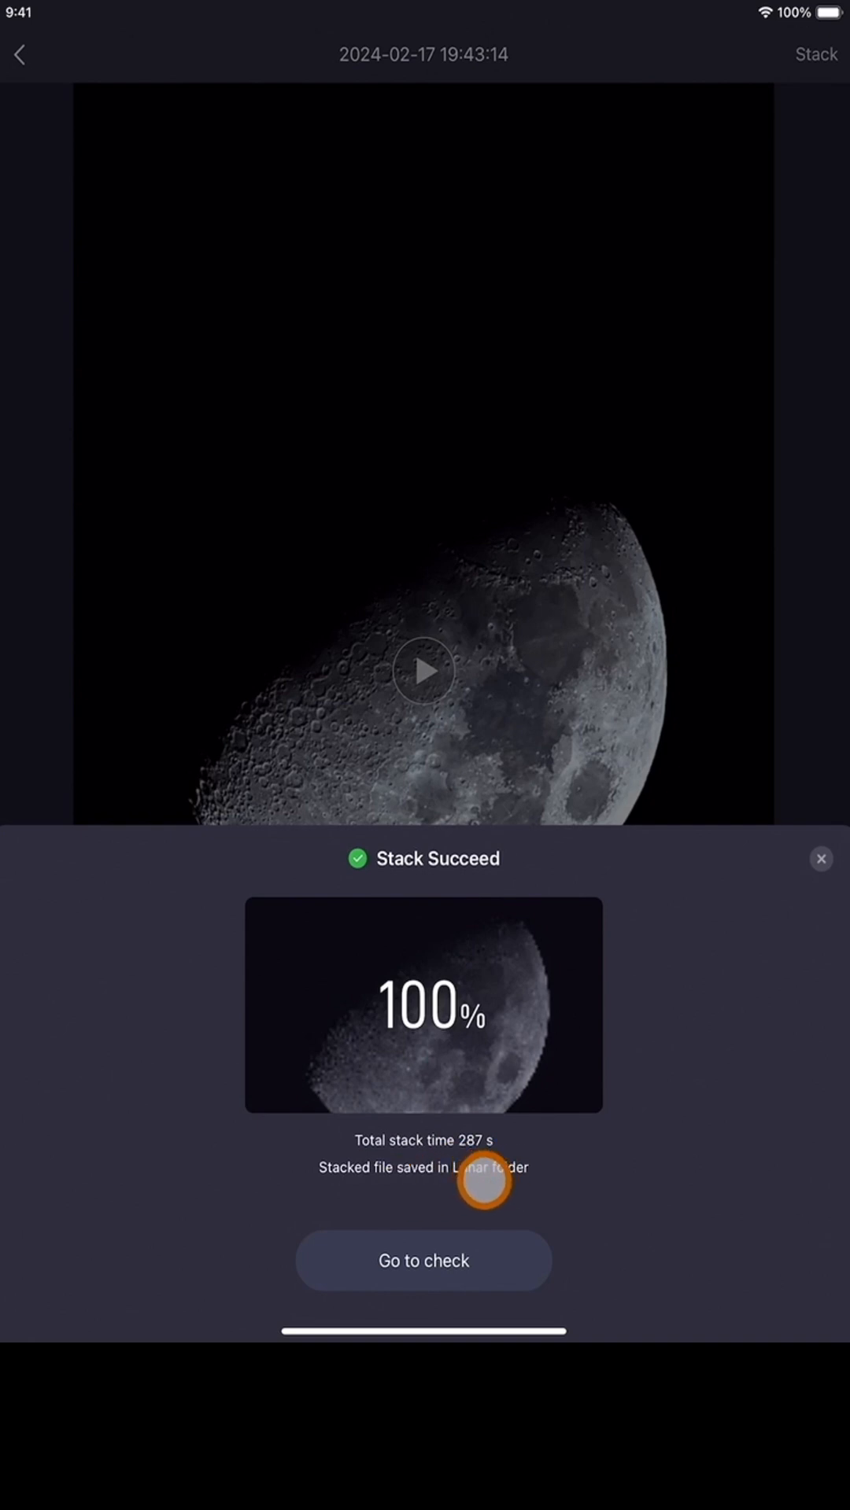
mouse_move(361, 1183)
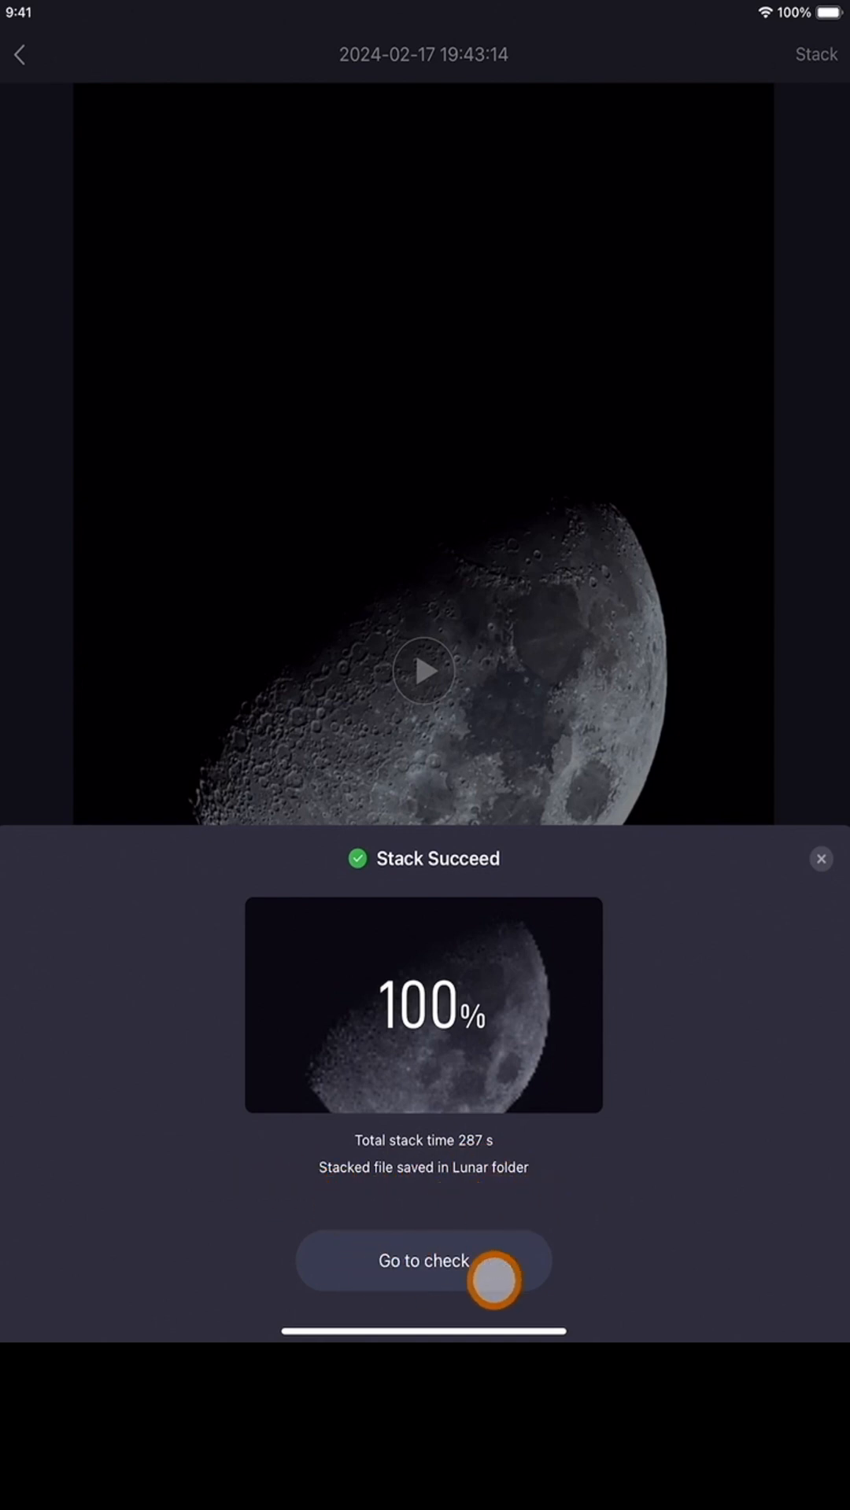
Step: View the stacked Moon image, download it from the share sheet, then cancel
left_click(422, 1261)
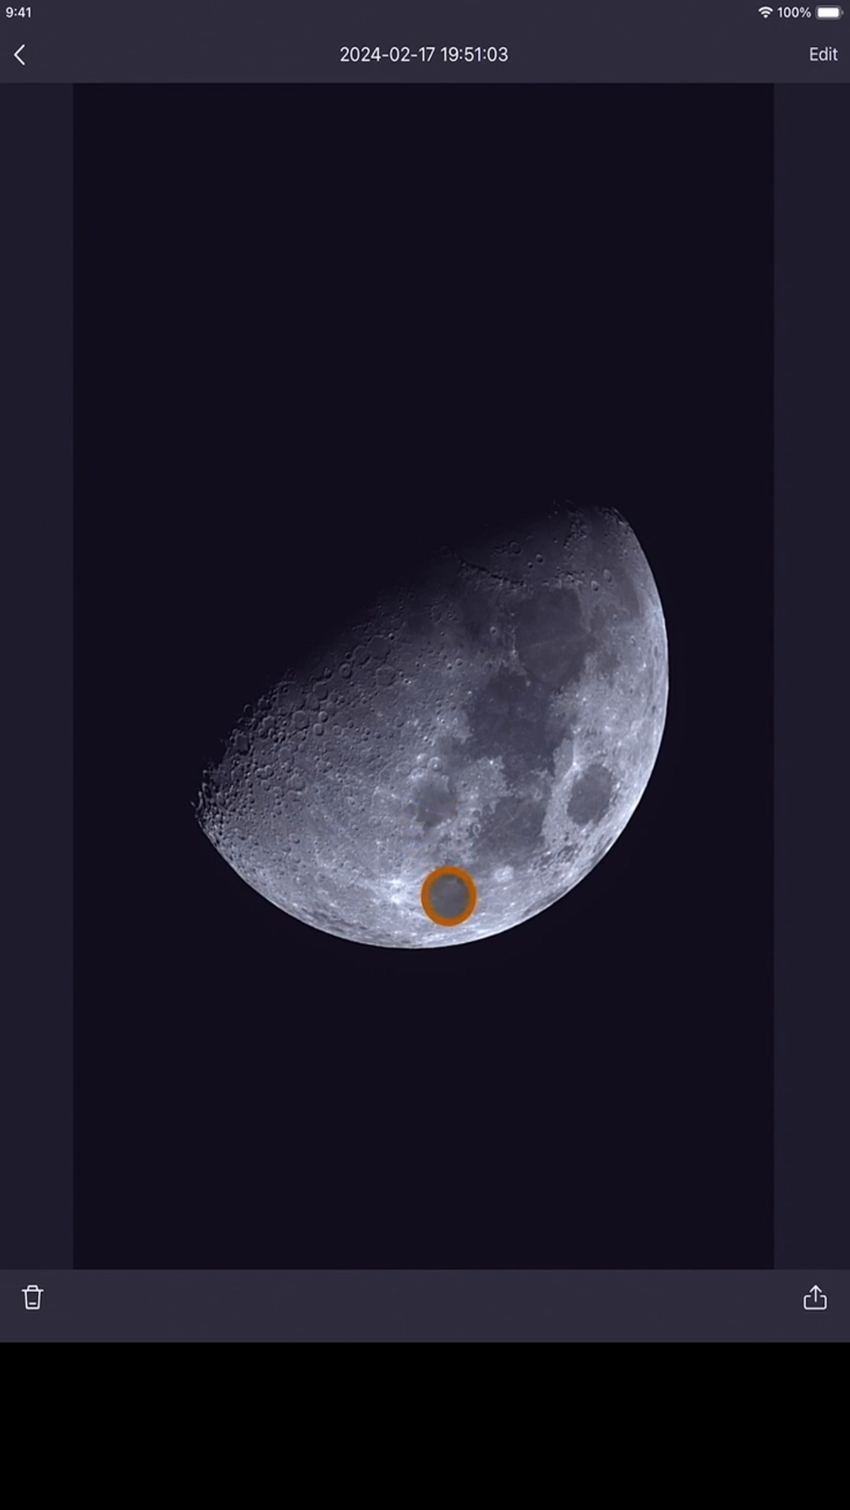
left_click(814, 1299)
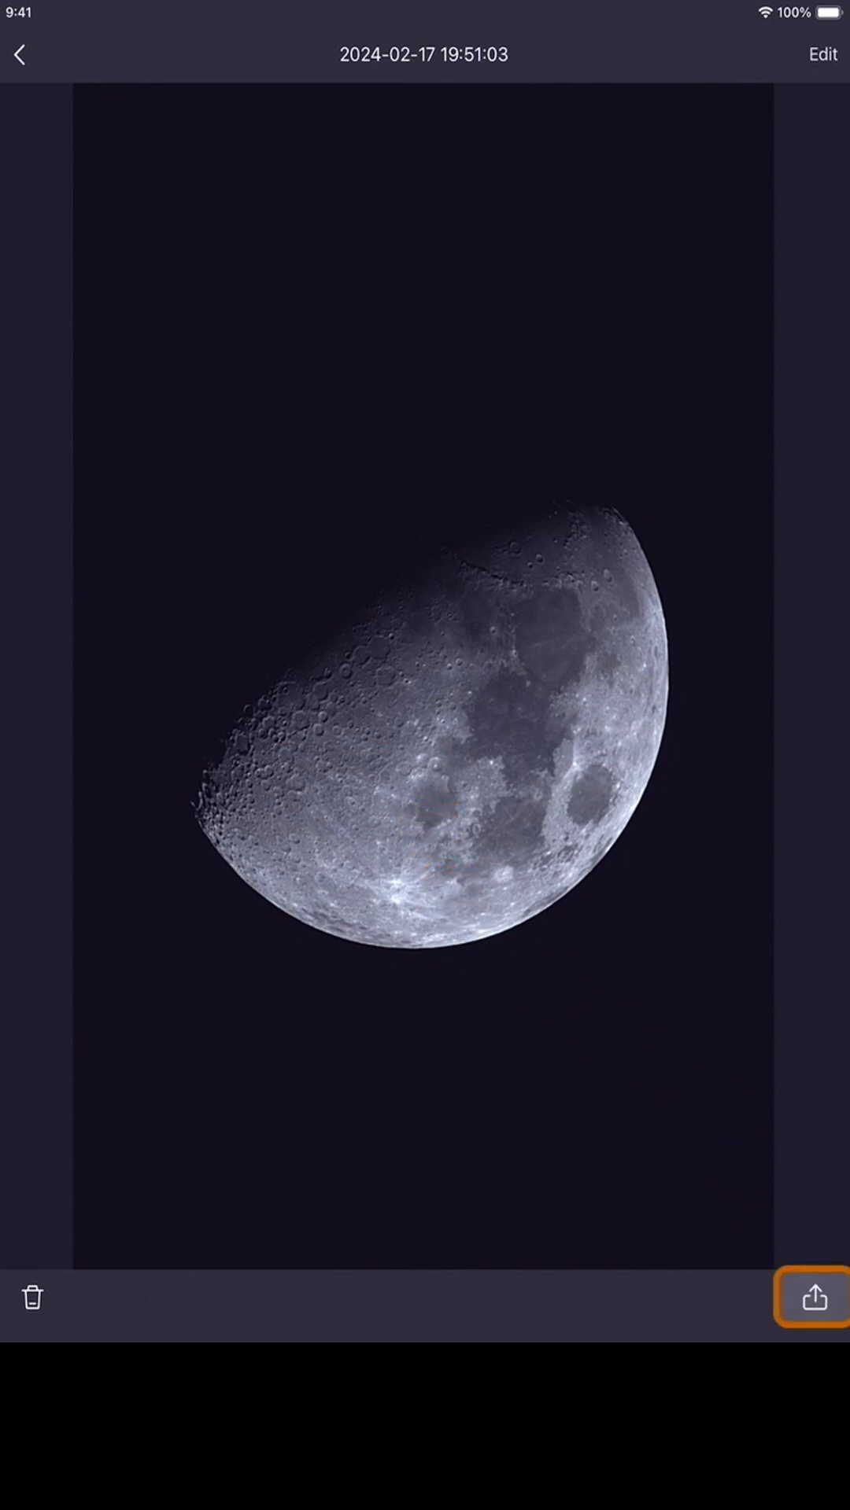
left_click(815, 1297)
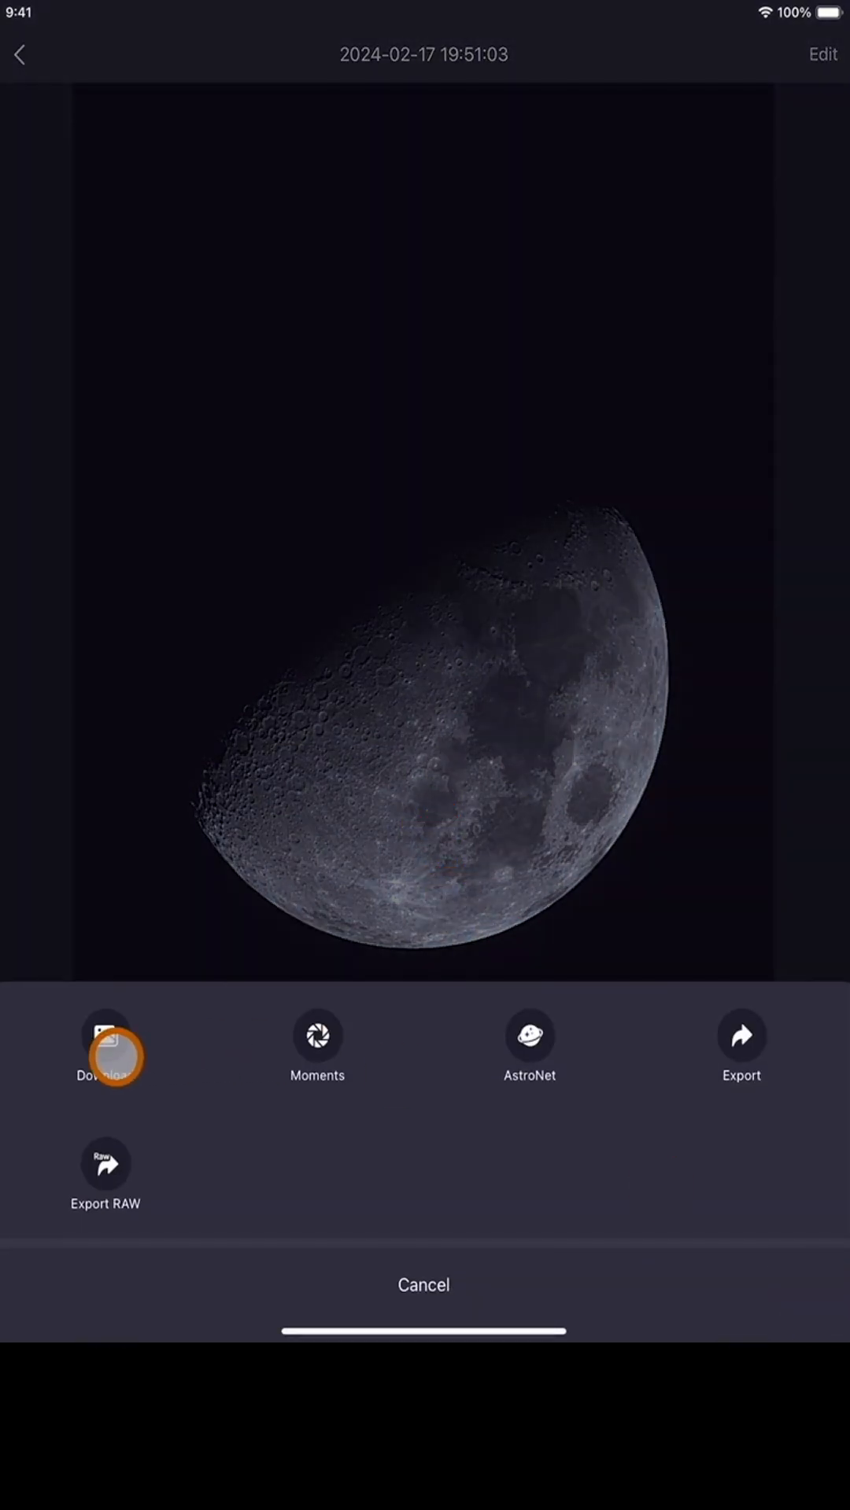
mouse_move(174, 1239)
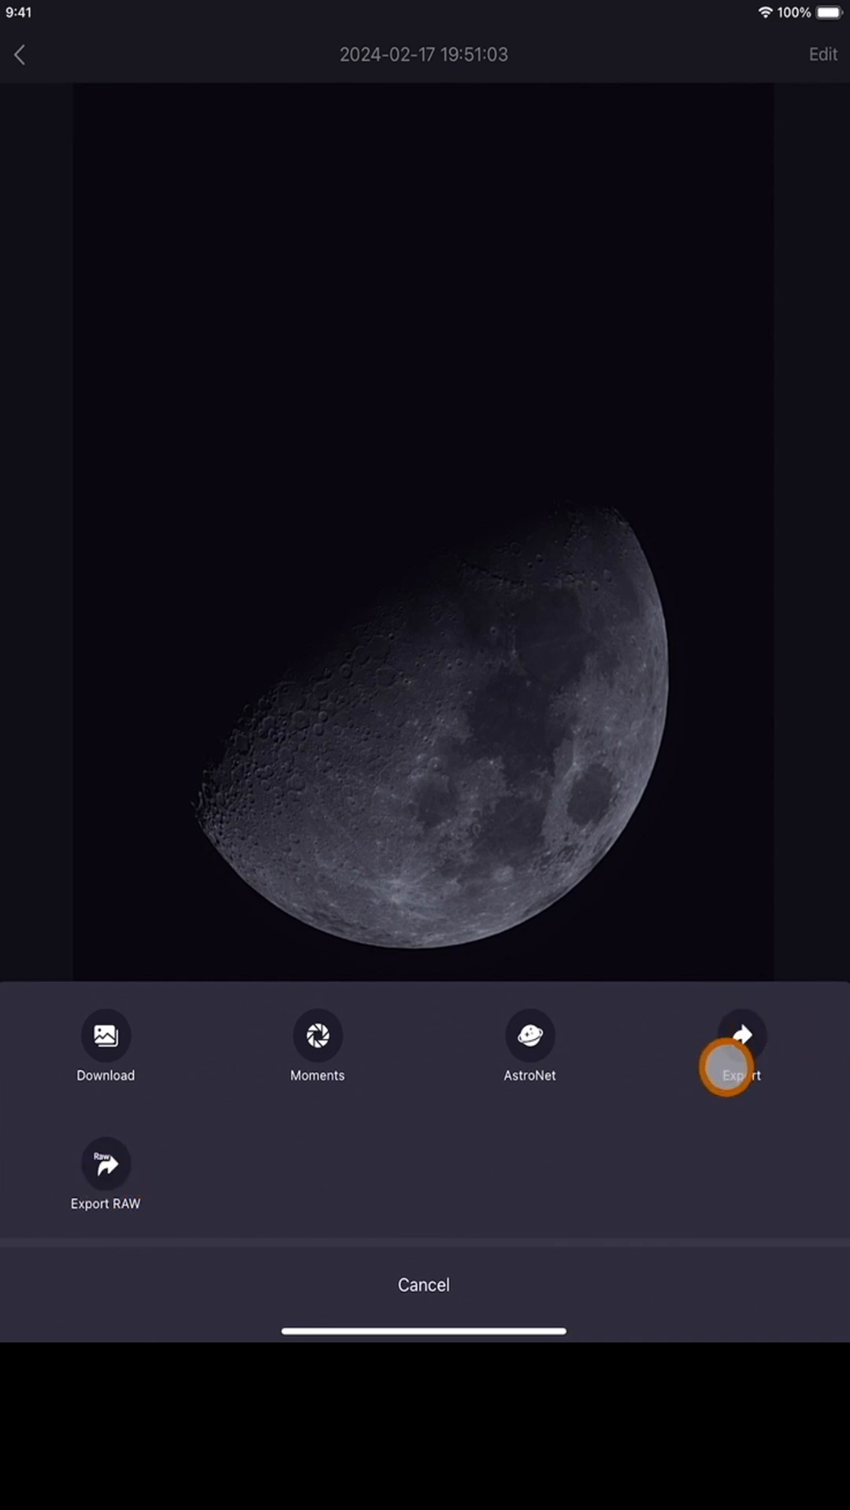
mouse_move(429, 1284)
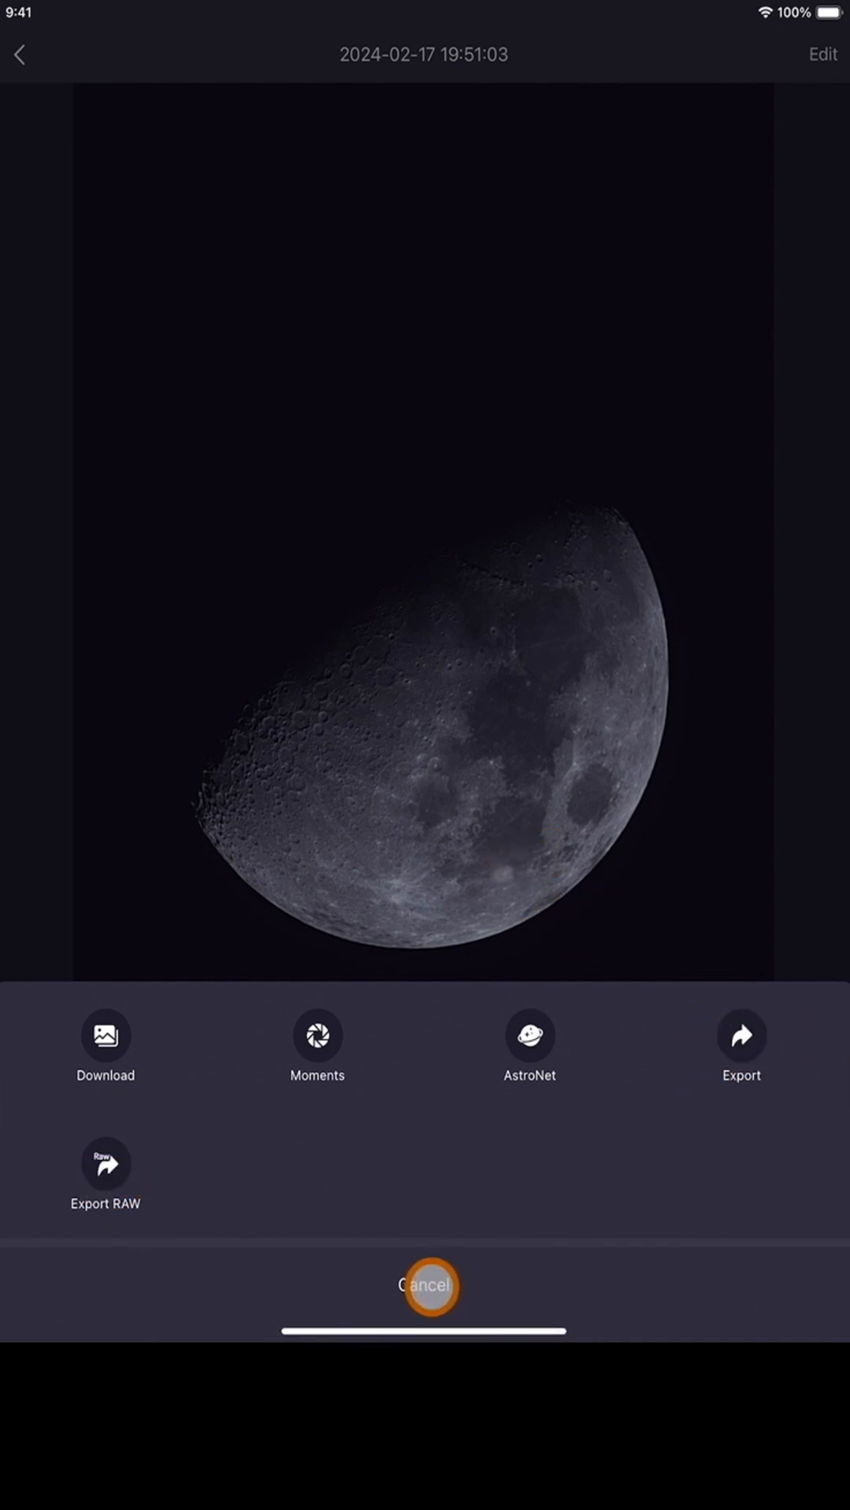
left_click(424, 1284)
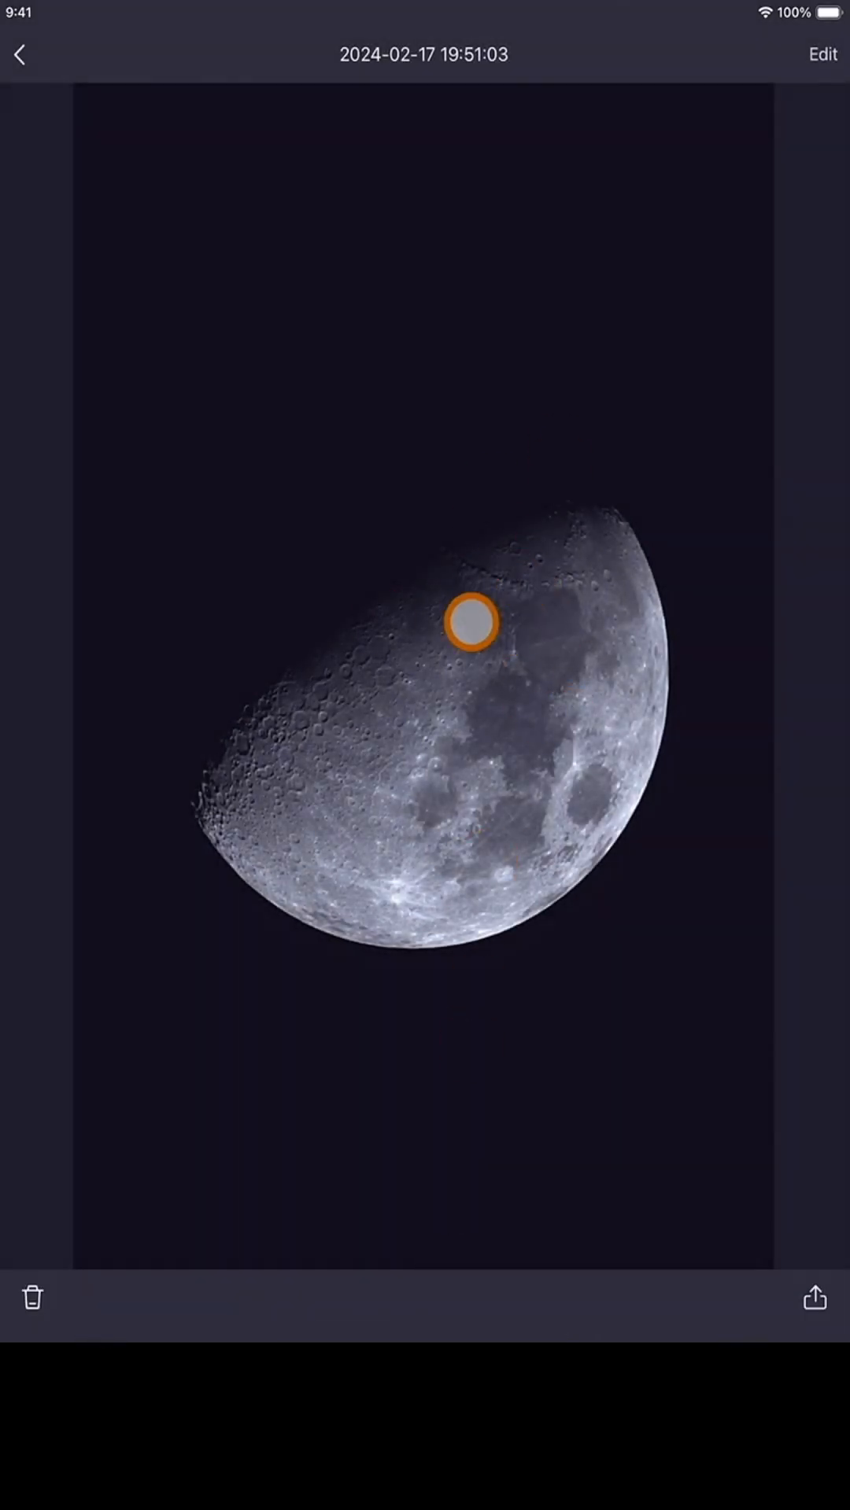
left_click(822, 54)
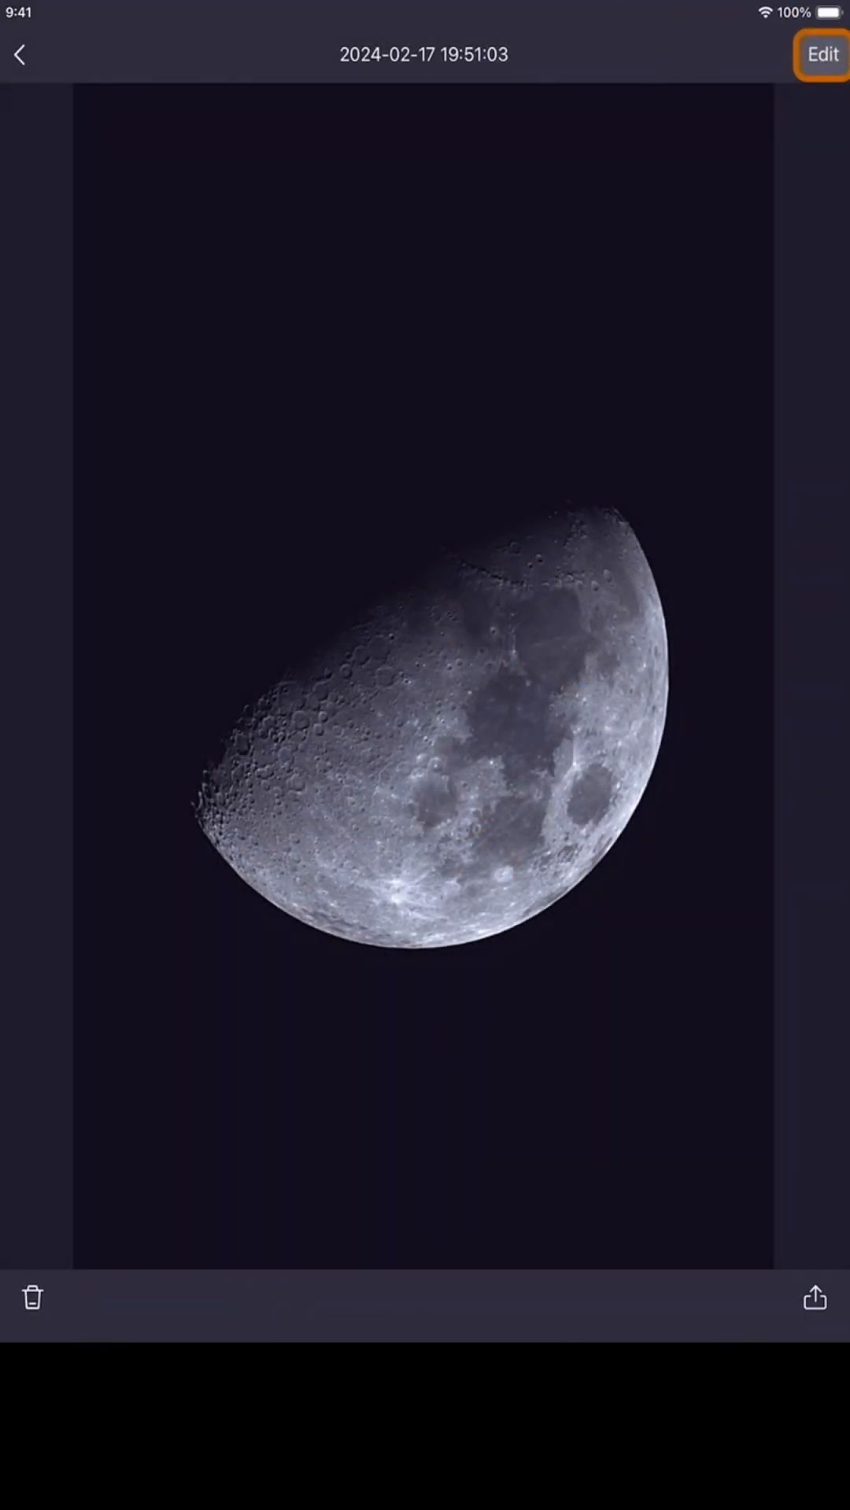
Step: Enter the photo editor and set Contrast to 26
left_click(819, 54)
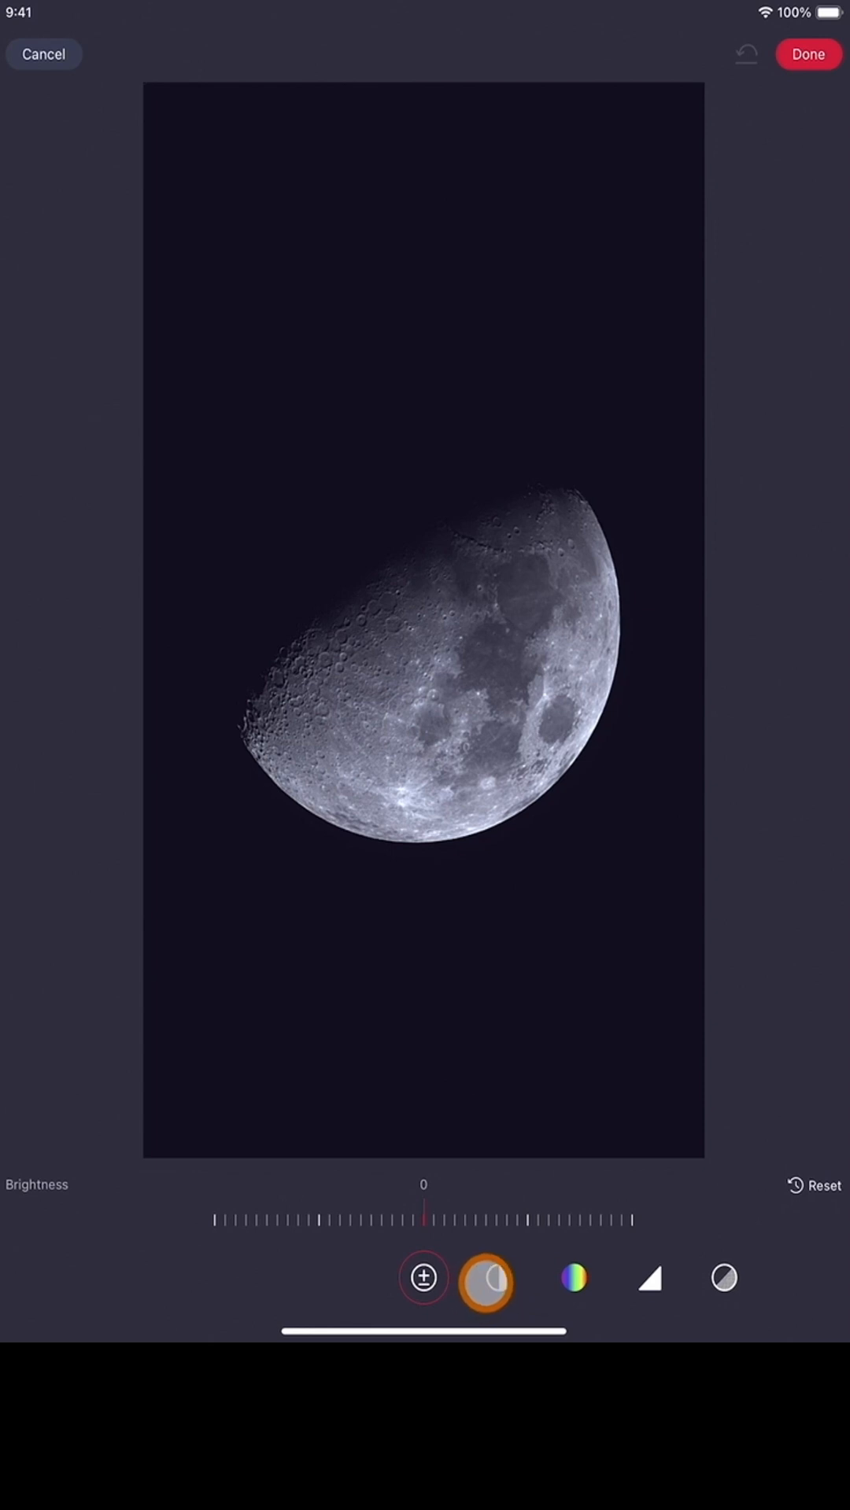
left_click(485, 1277)
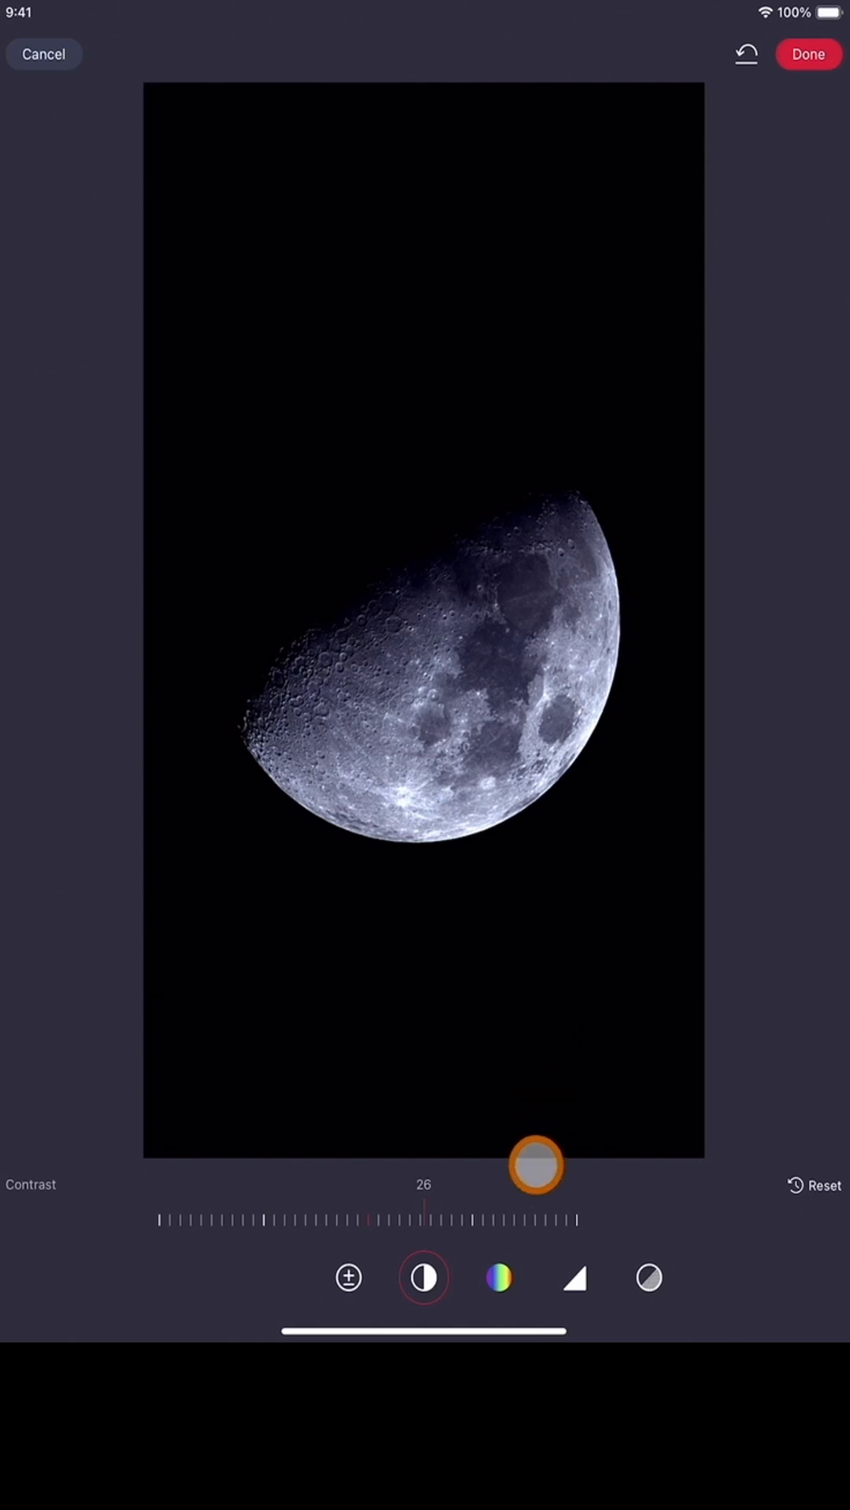
left_click(498, 1278)
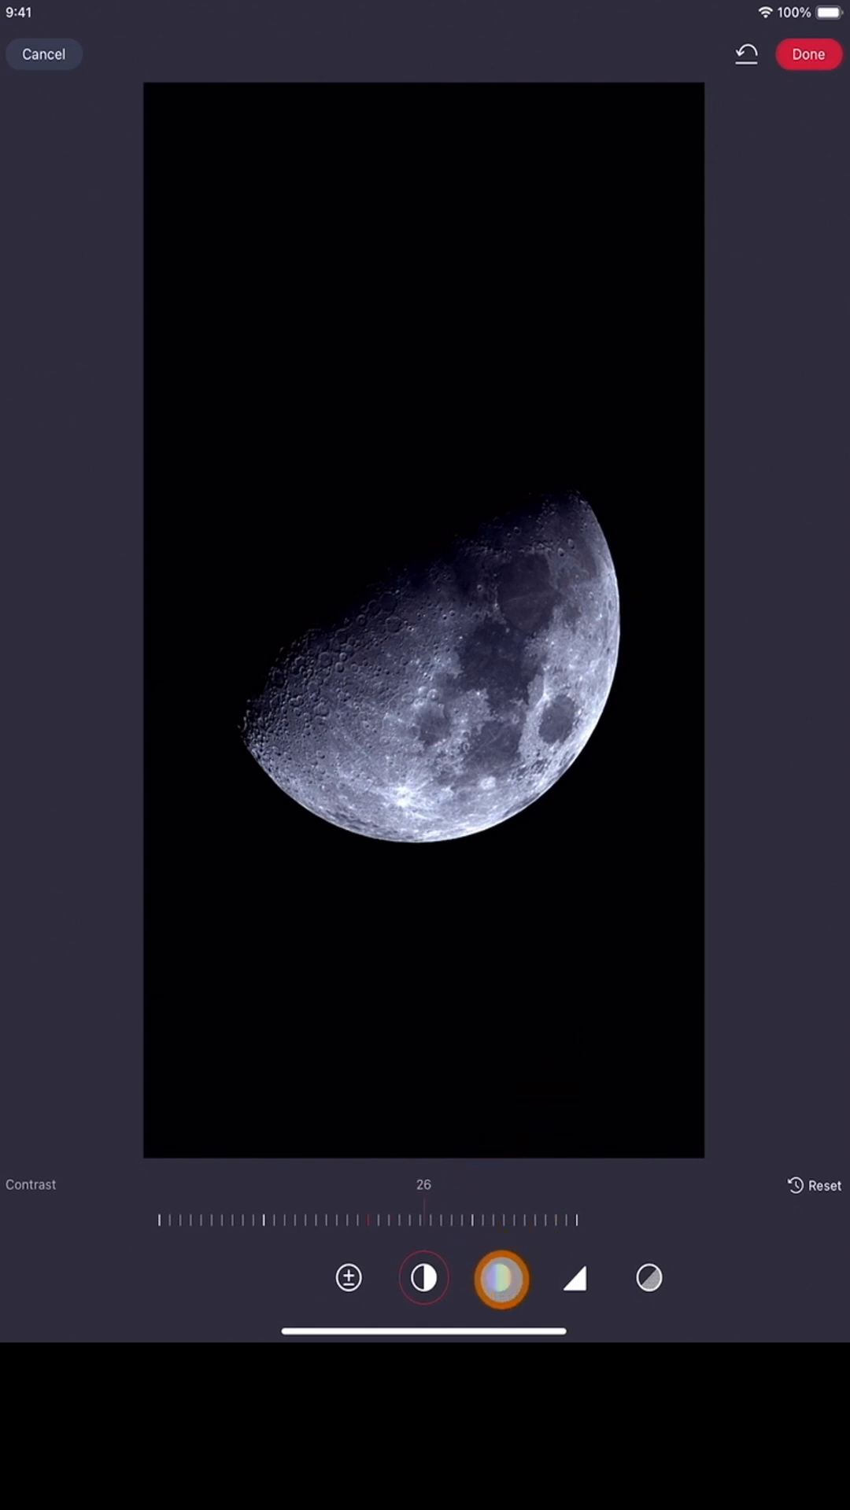
Step: Lower the Moon image's Saturation to 29
left_click(422, 1279)
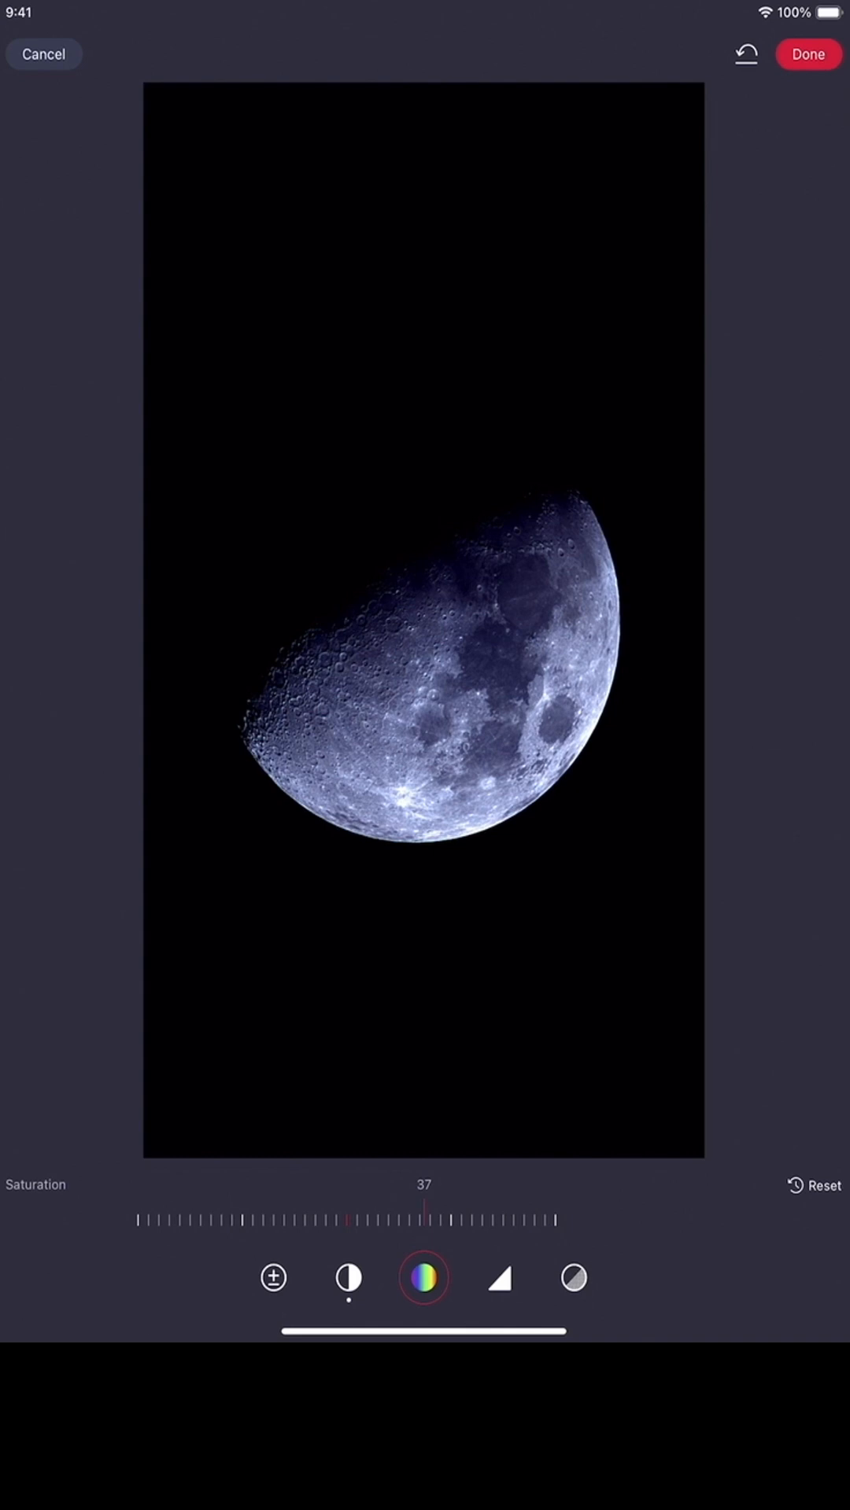
left_click(497, 1279)
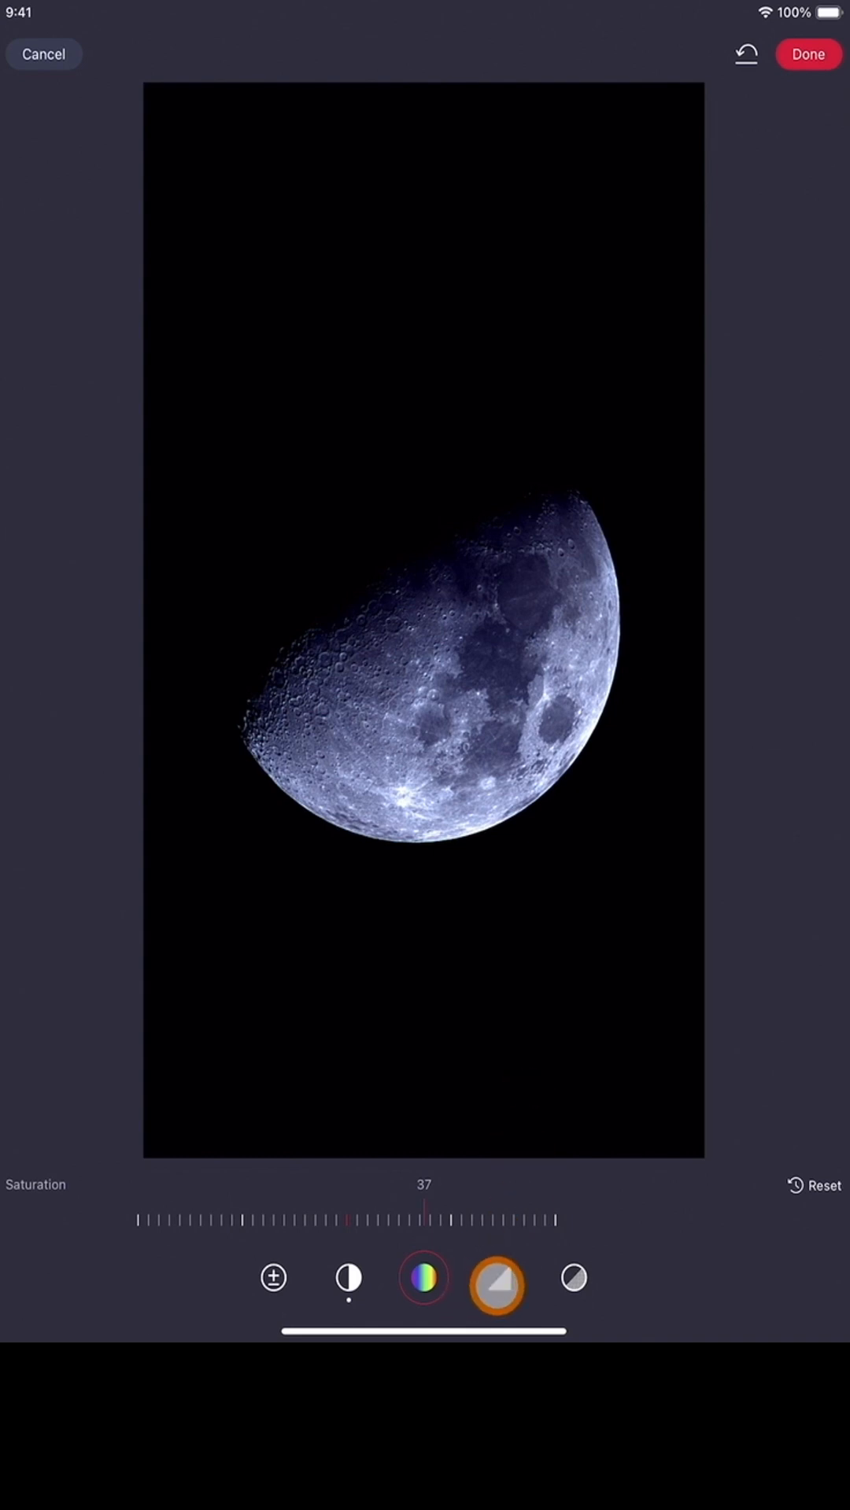
left_click(498, 1279)
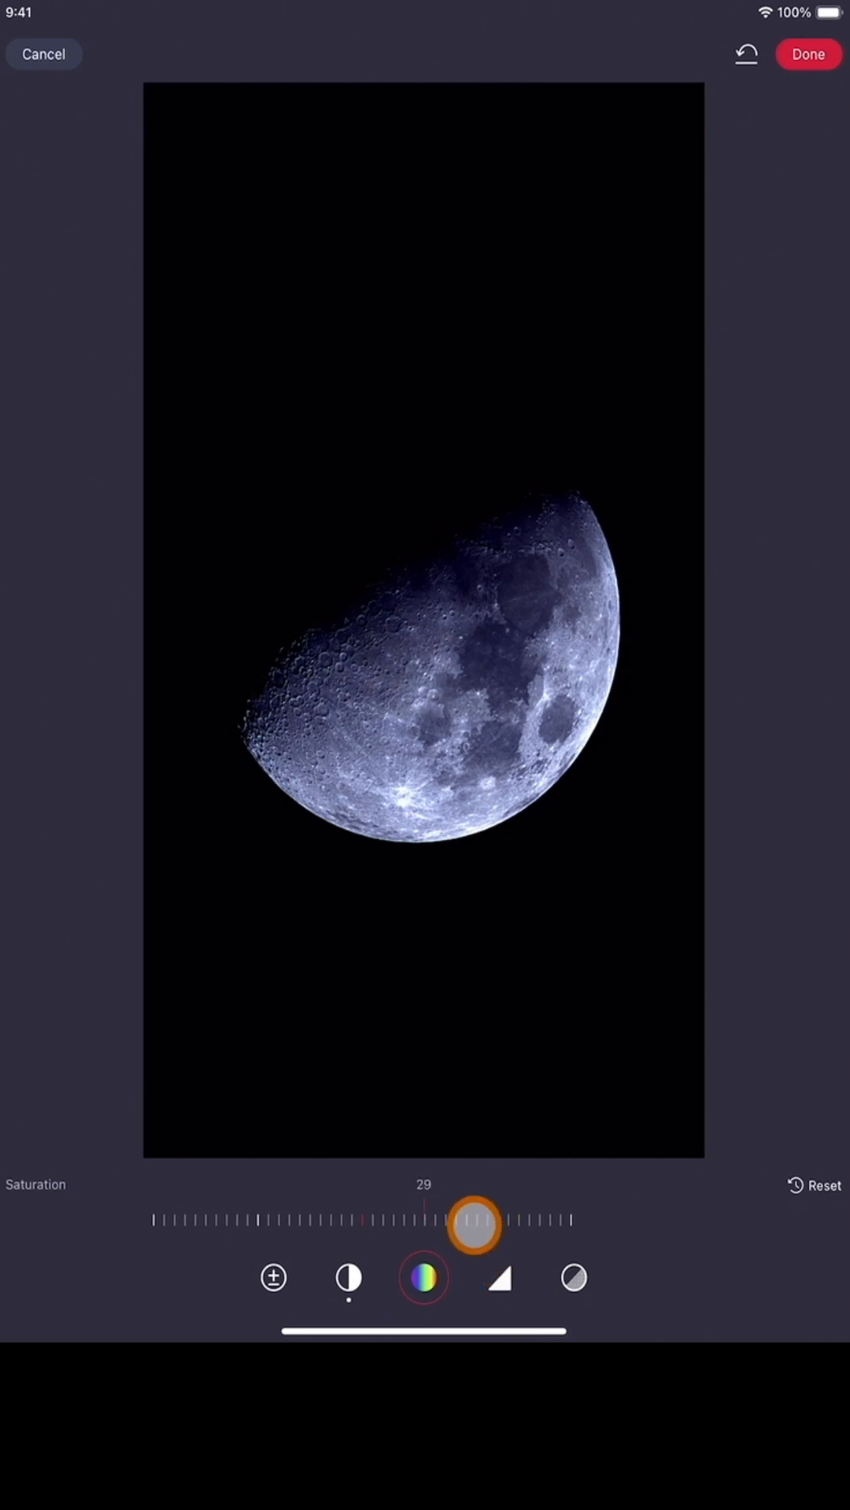
left_click(498, 1278)
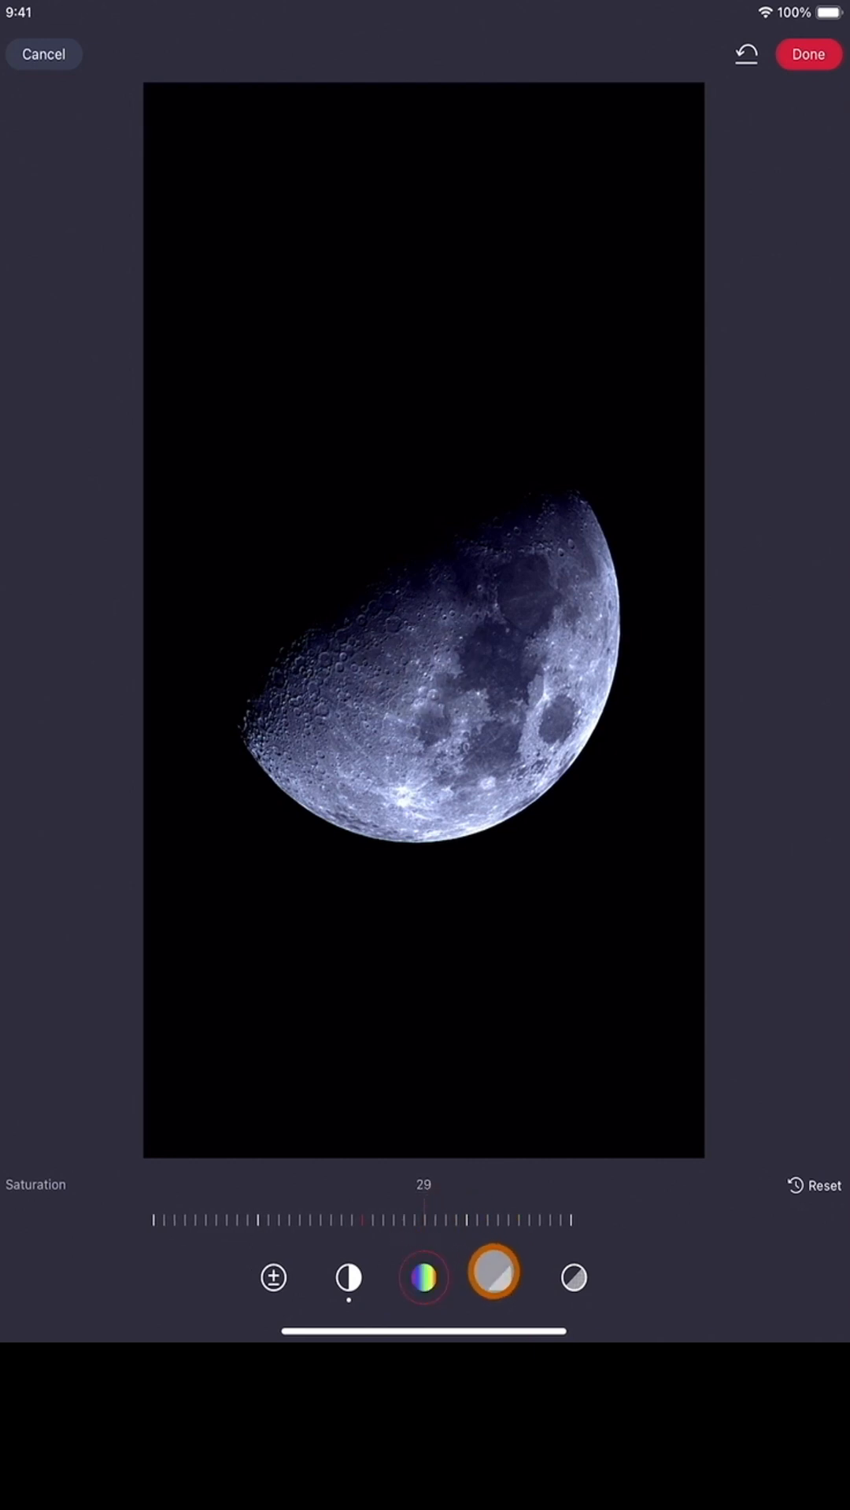
Step: Check Denoise, set Sharpen to 2, and reduce saturation to 12
left_click(421, 1276)
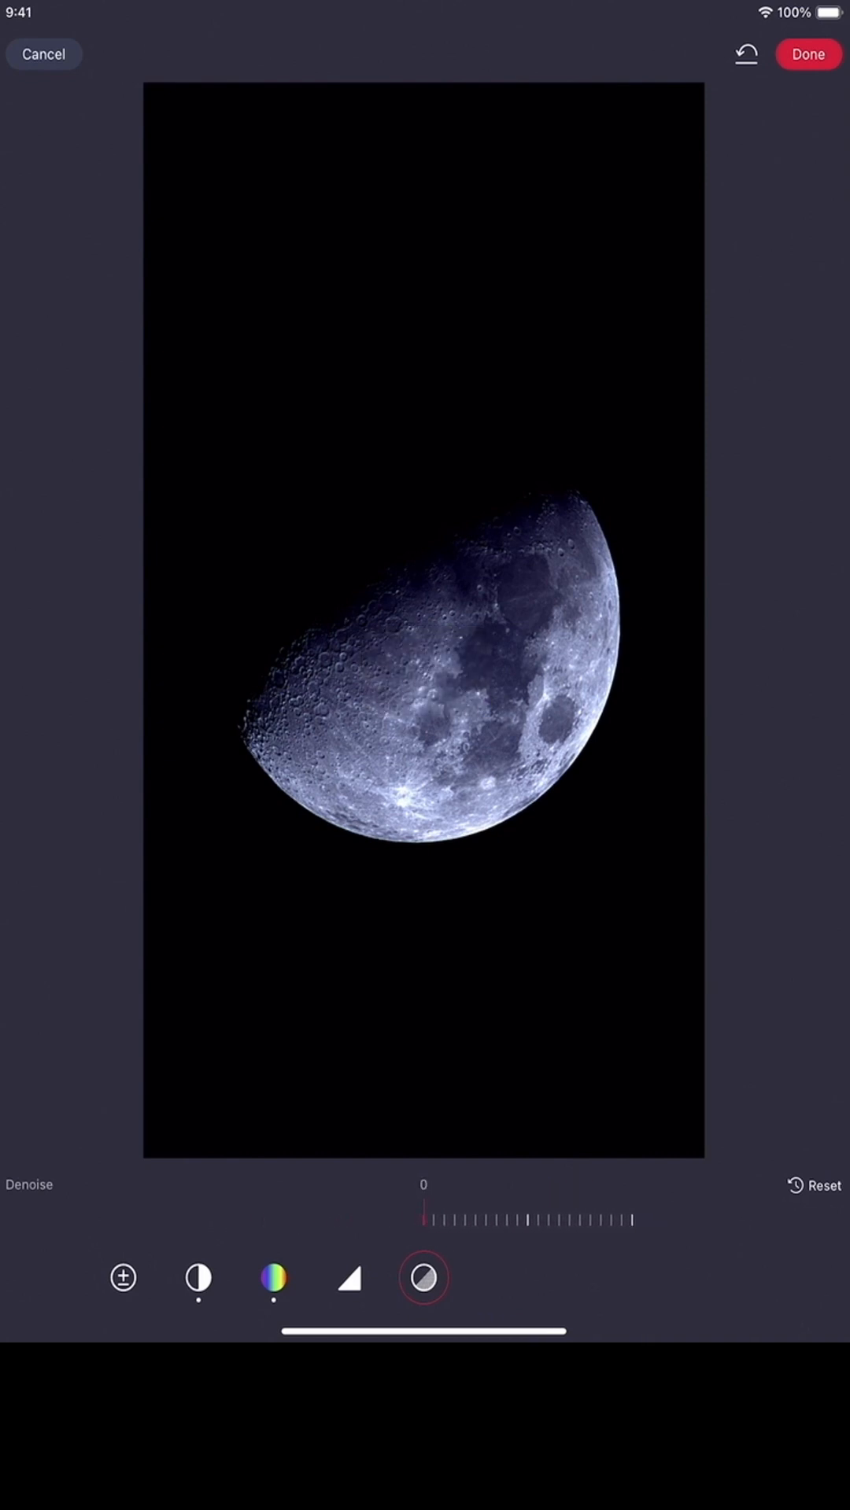
left_click(332, 655)
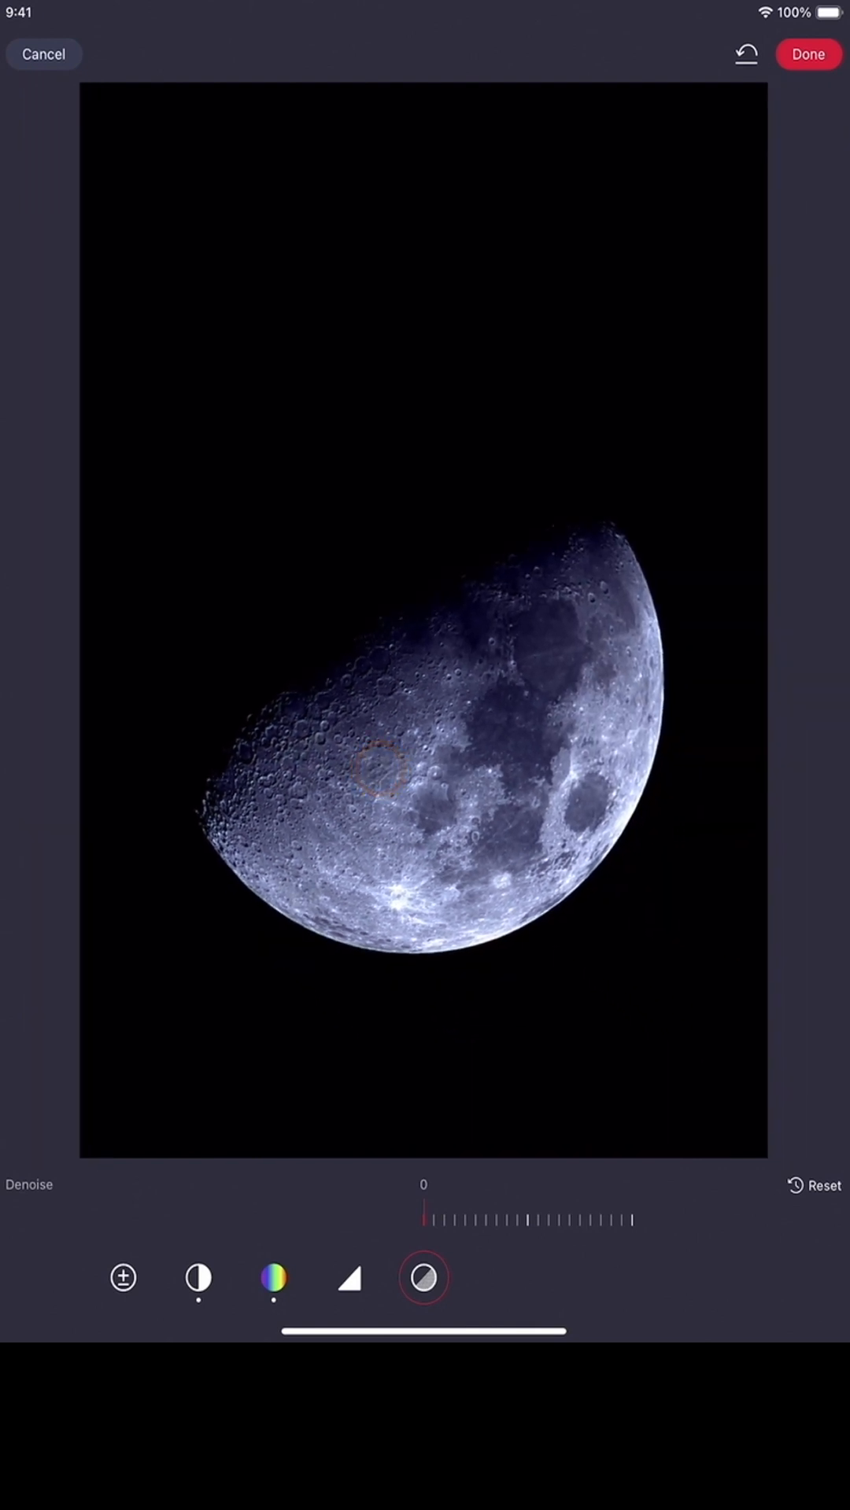
left_click(271, 1277)
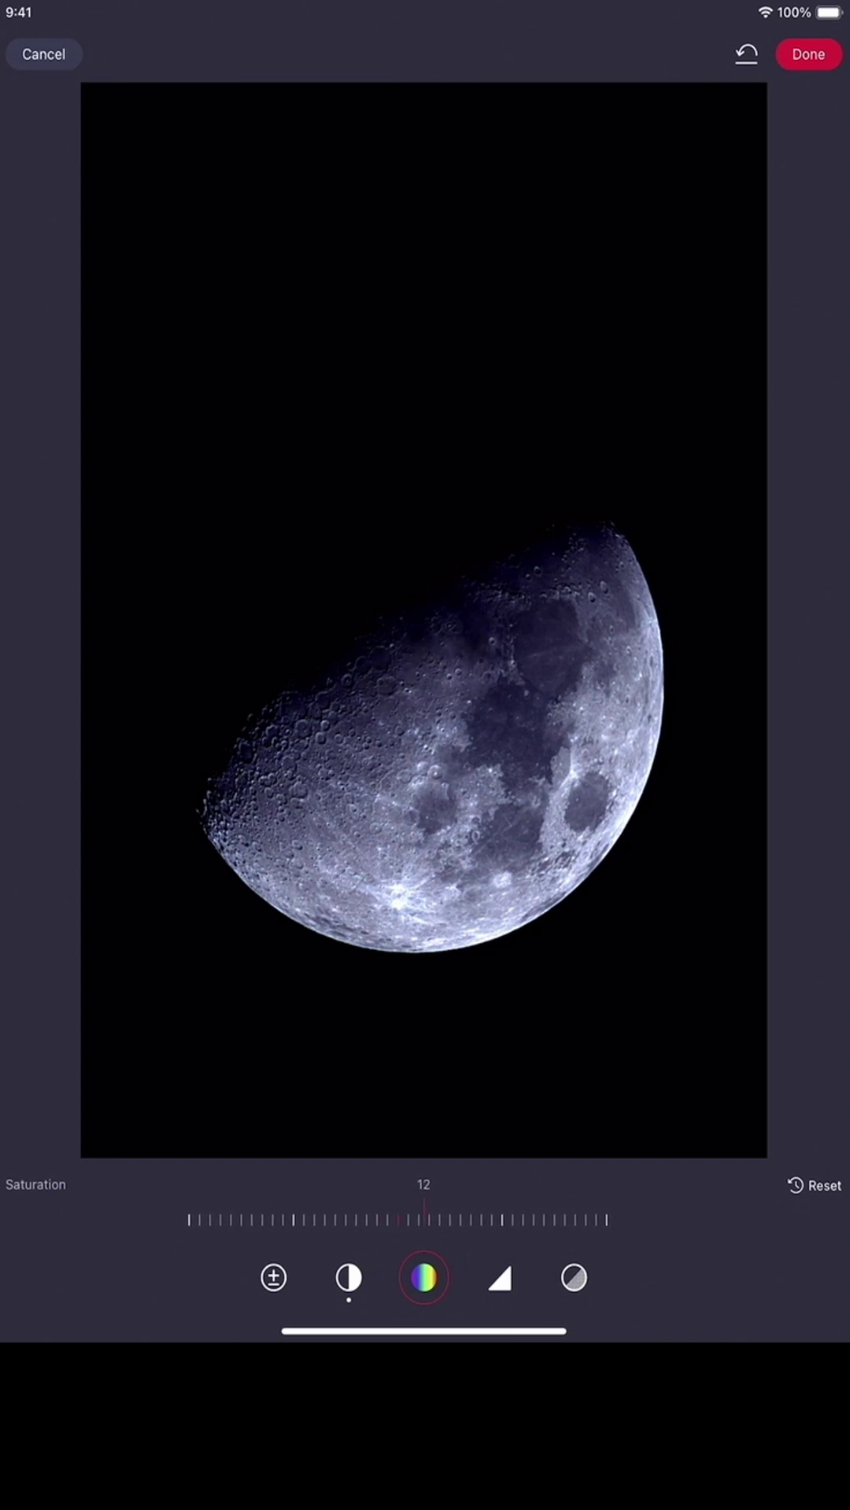
left_click(498, 1278)
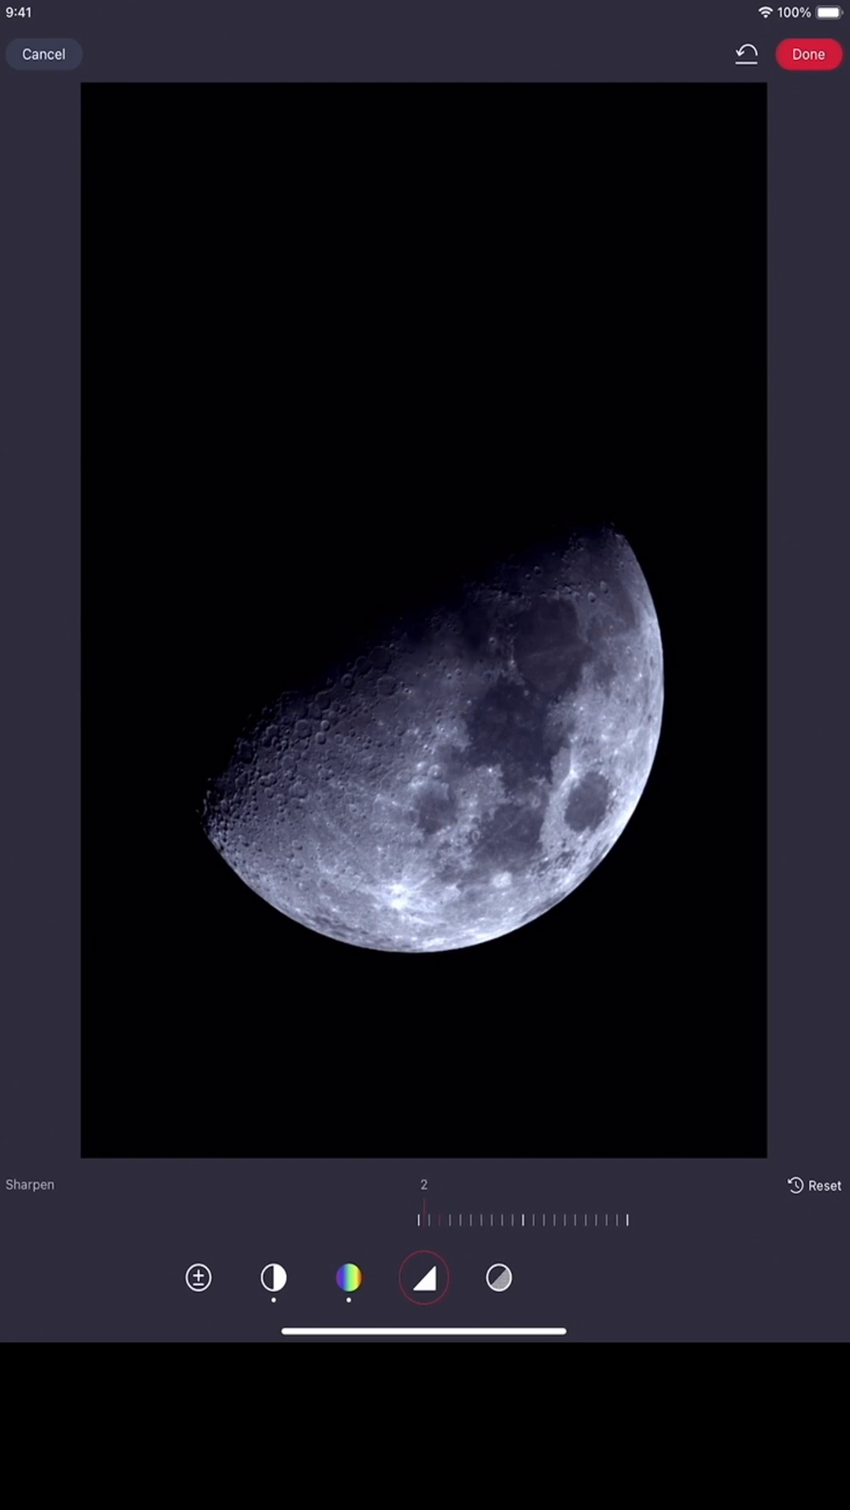
Step: Save the edits with Done and zoom into the moon's cratered edge
left_click(197, 1276)
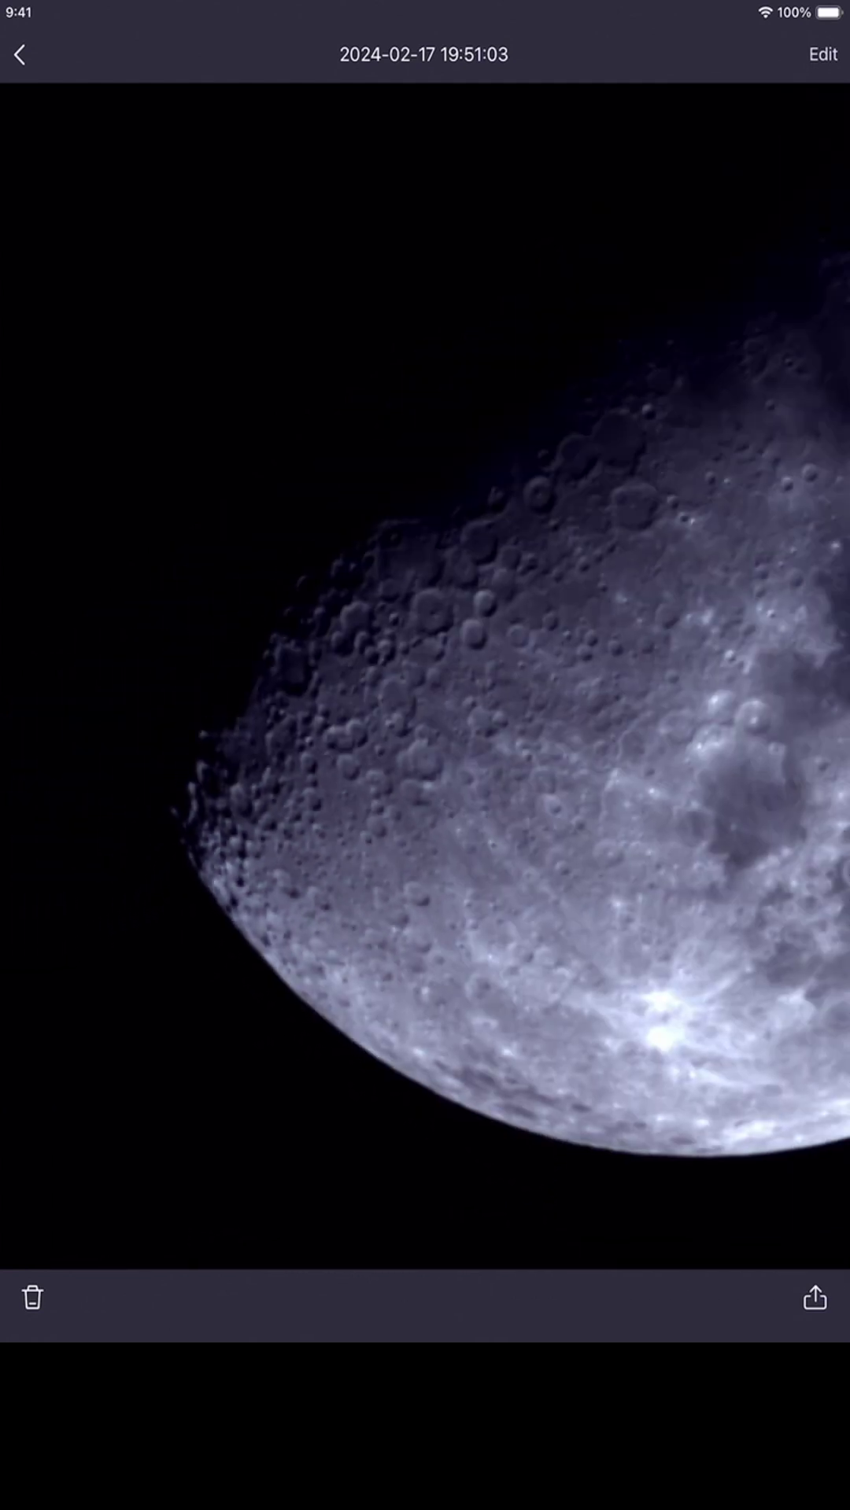
left_click(520, 670)
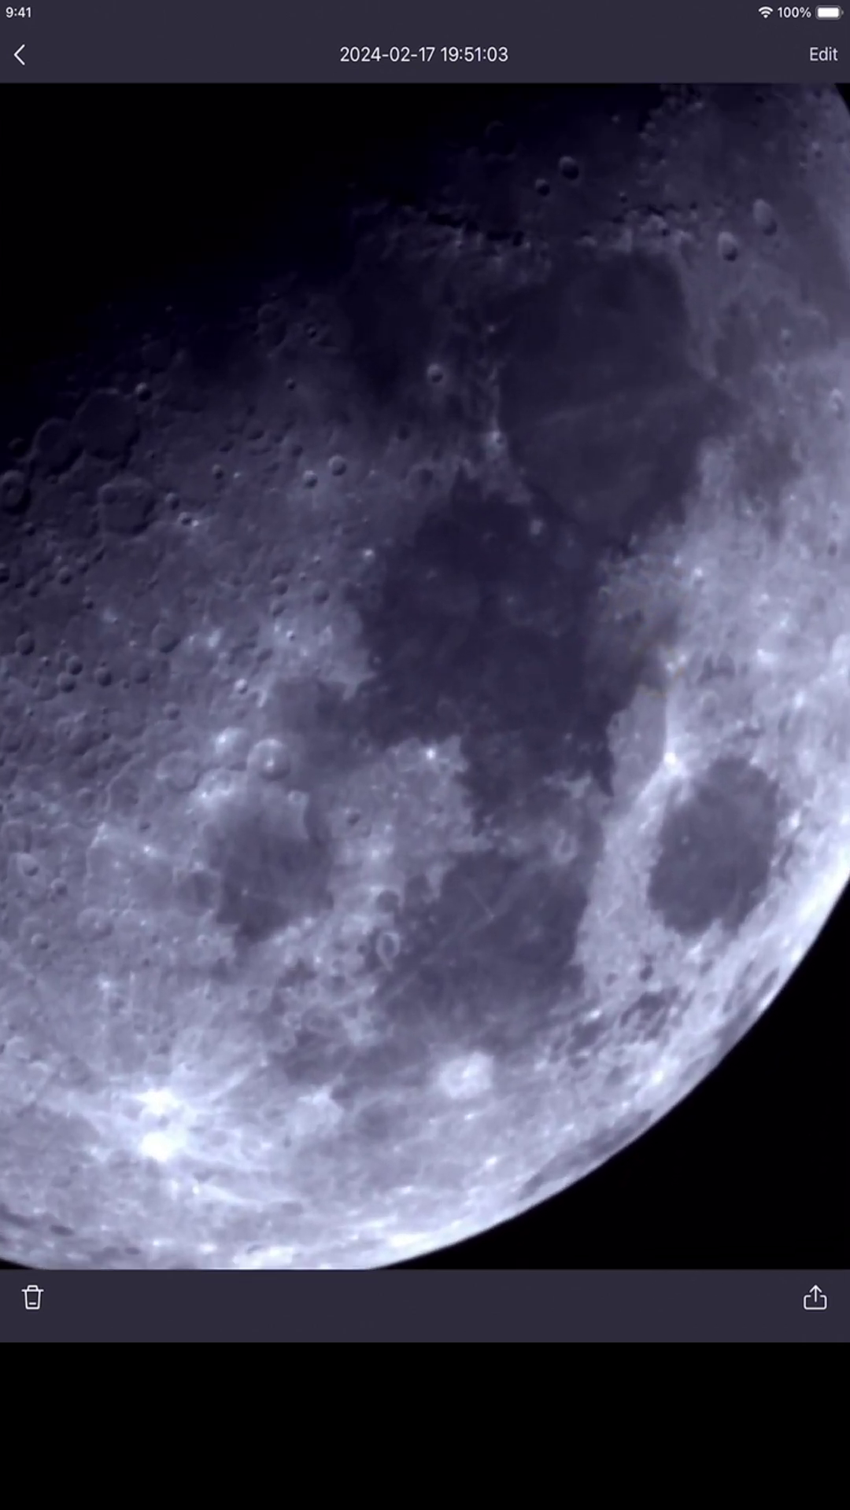
left_click(815, 1297)
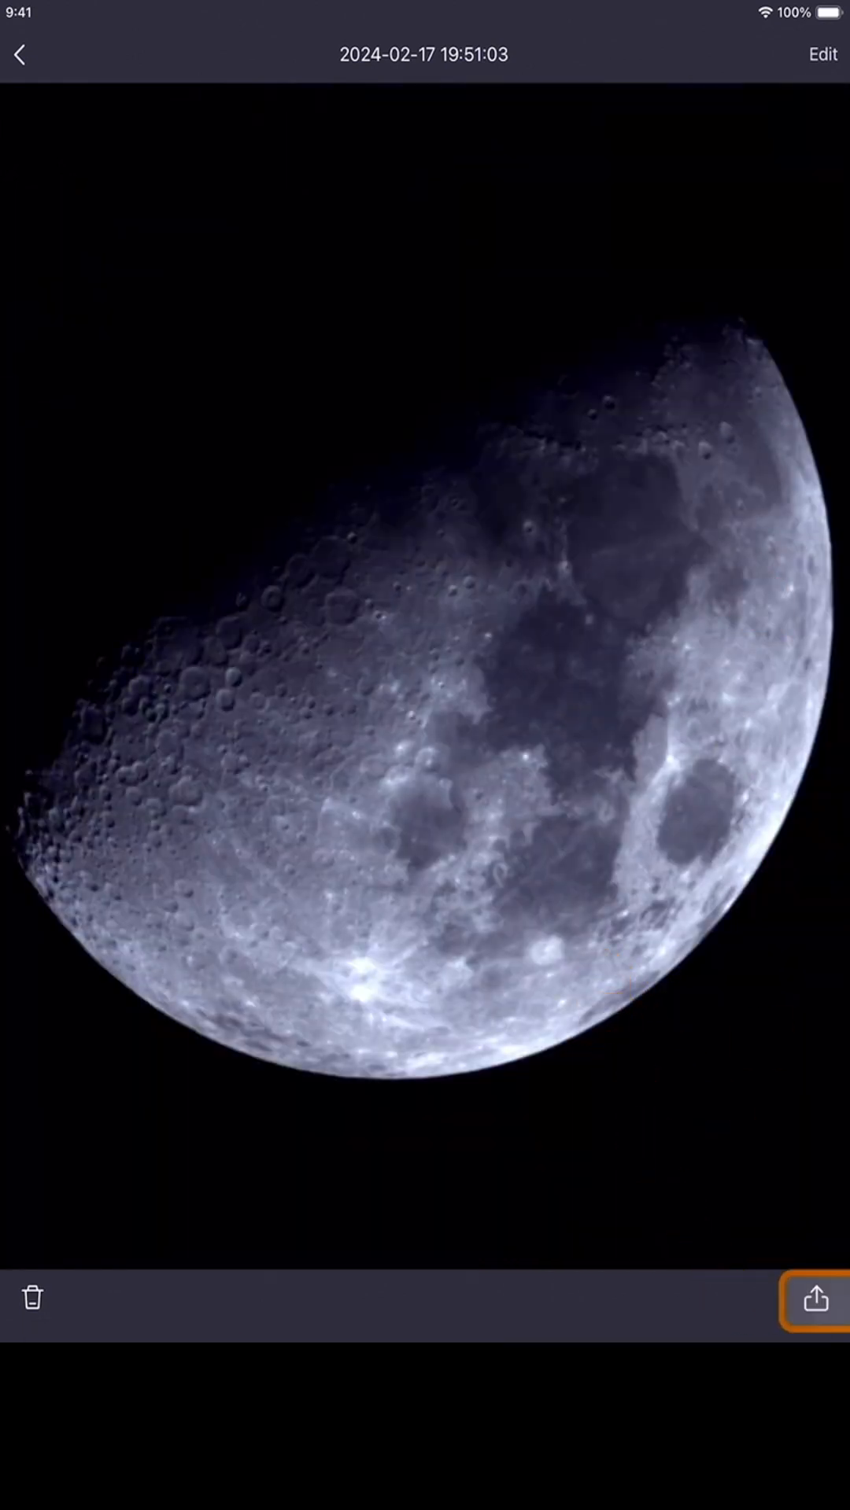
Step: Browse the What's Fresh notes on Deep Sky Stack and Video Stack
left_click(815, 1299)
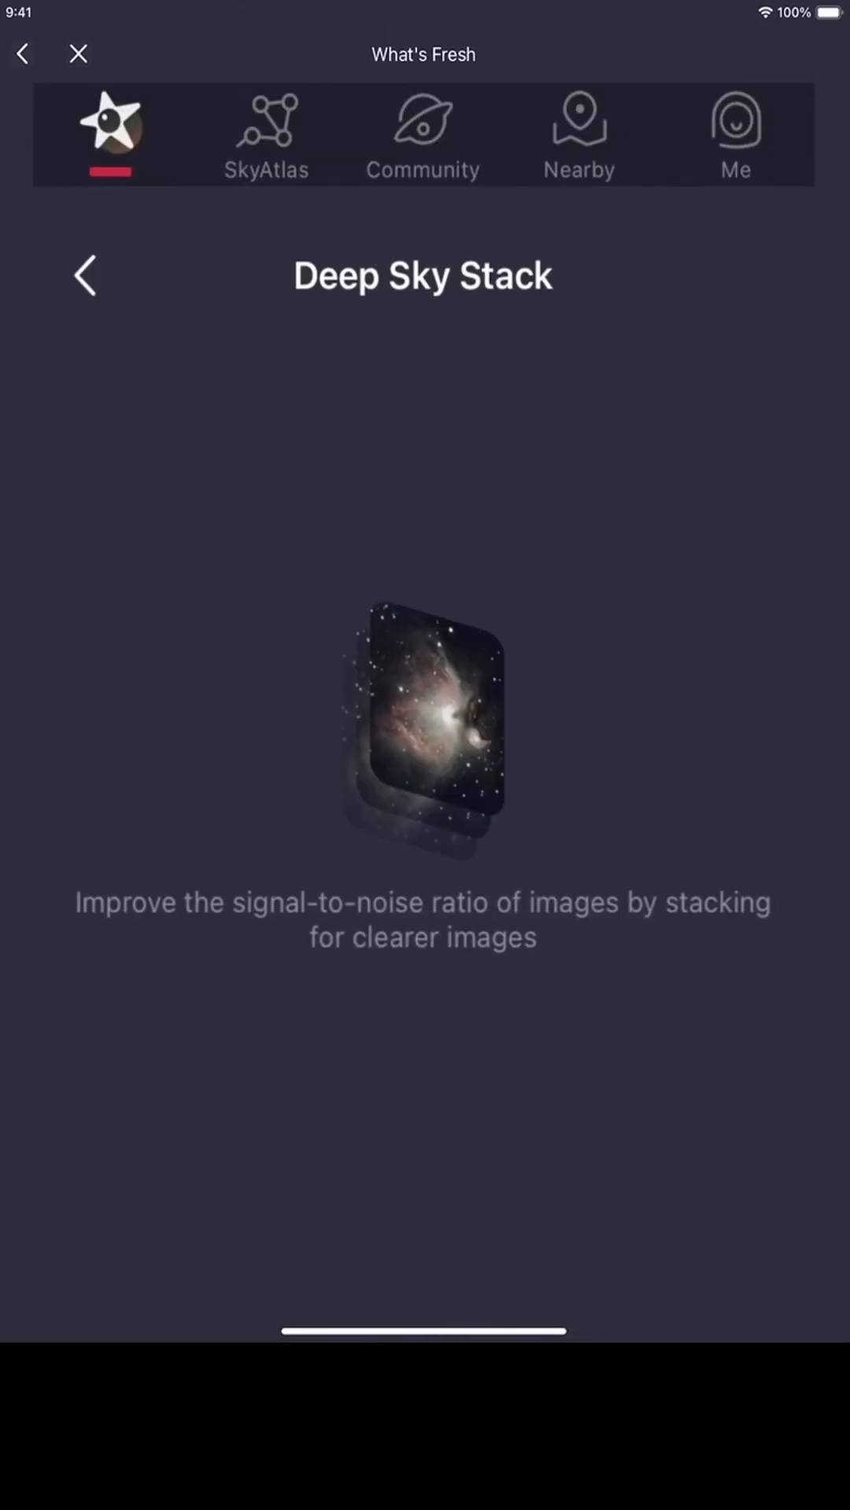
scroll("up", 3)
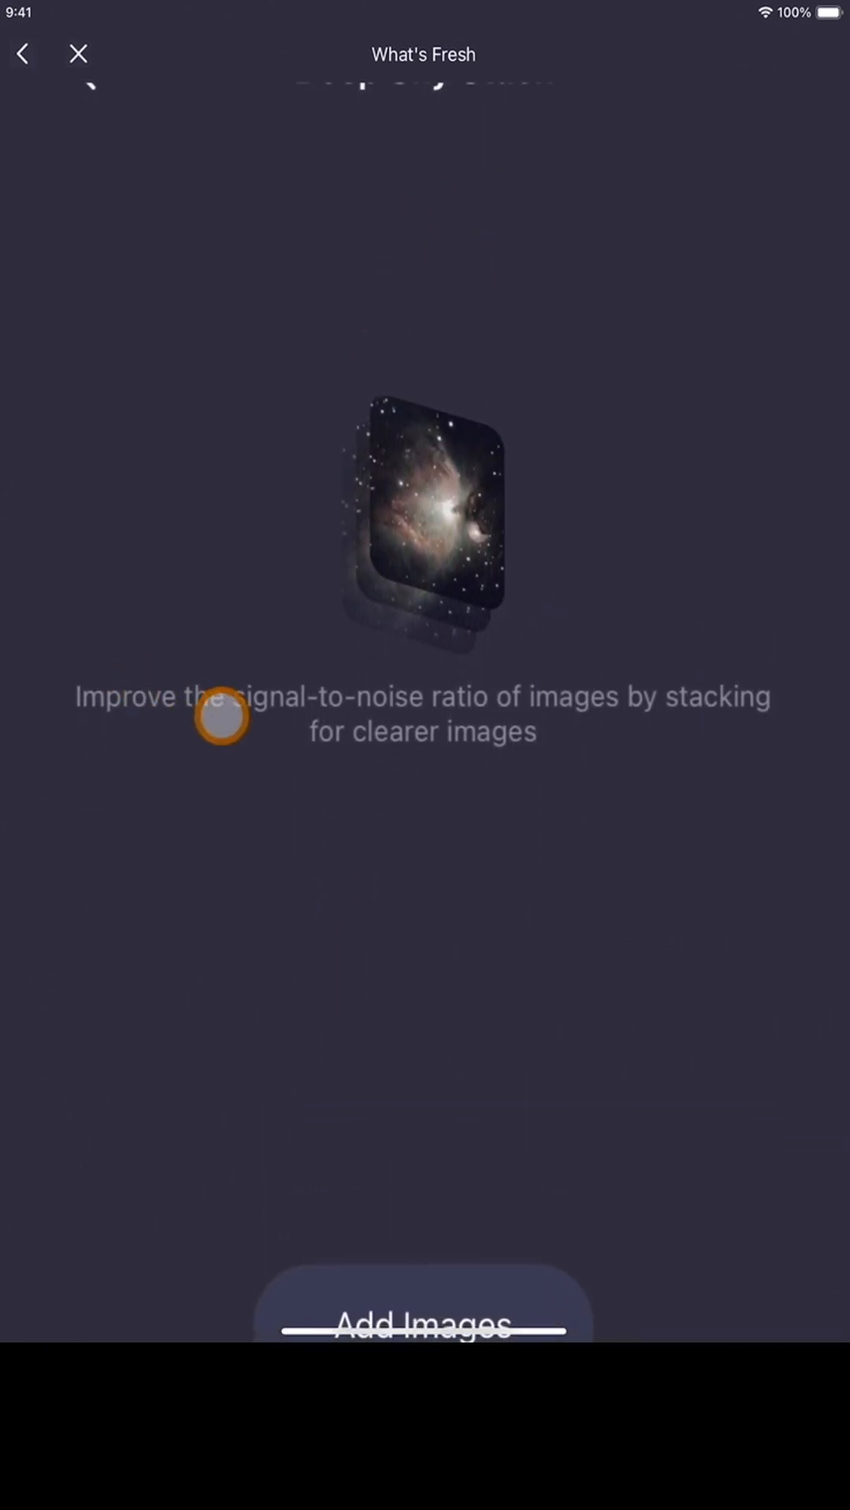
mouse_move(738, 734)
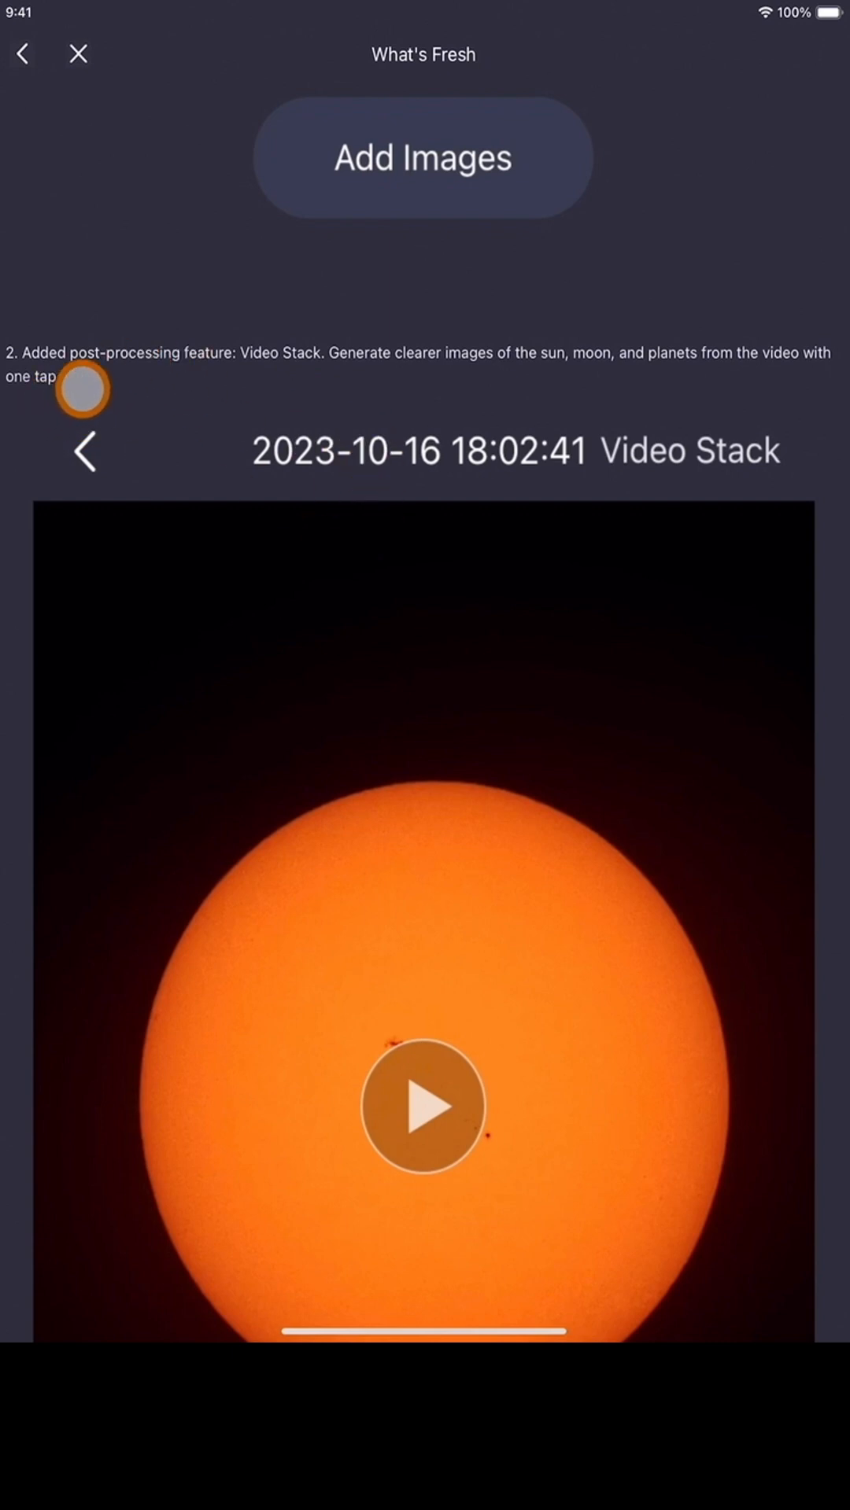
mouse_move(446, 379)
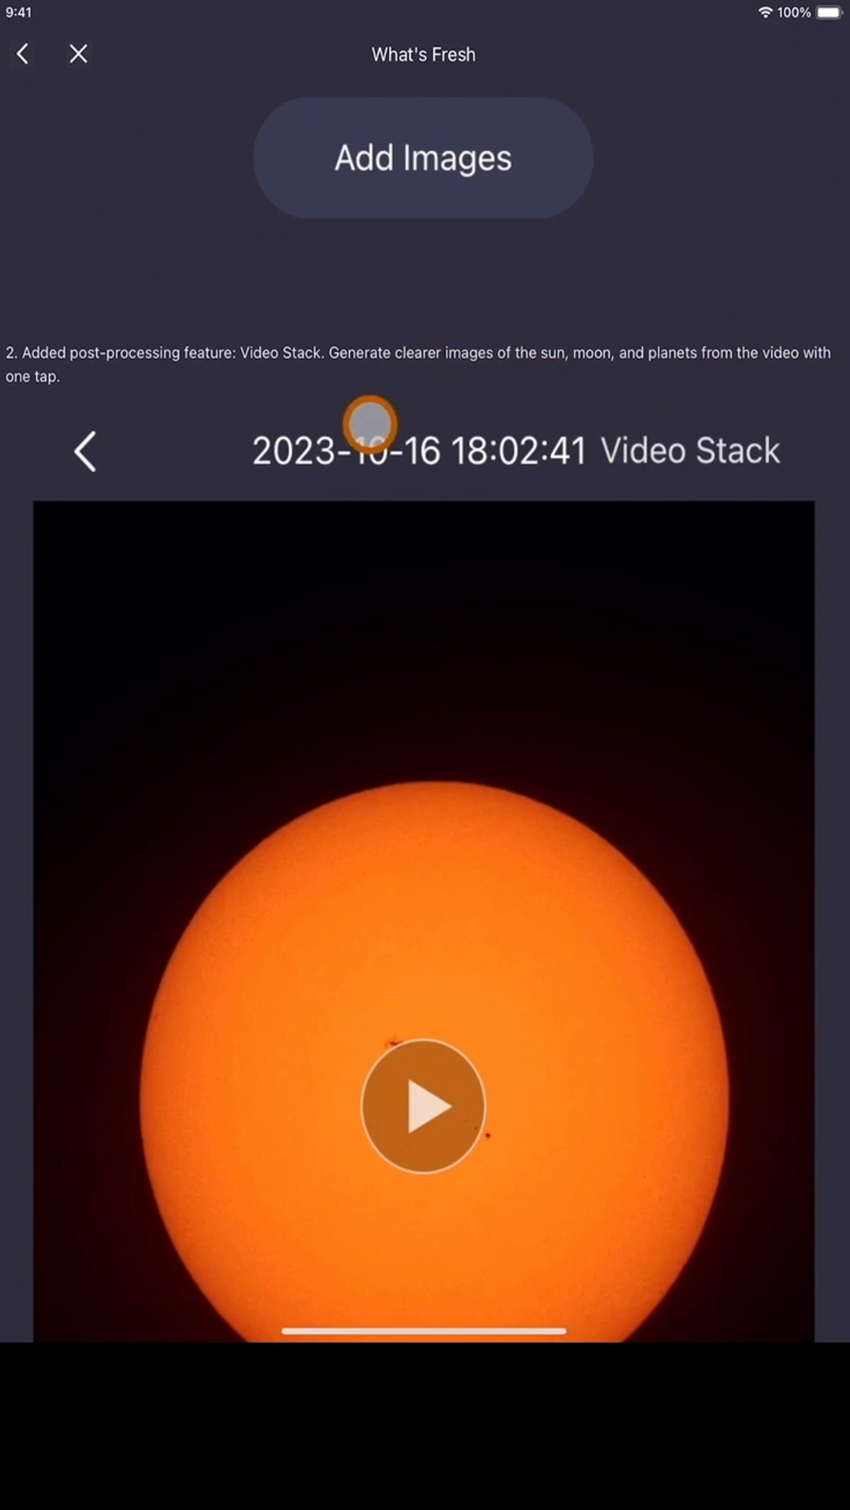
scroll("down", 3)
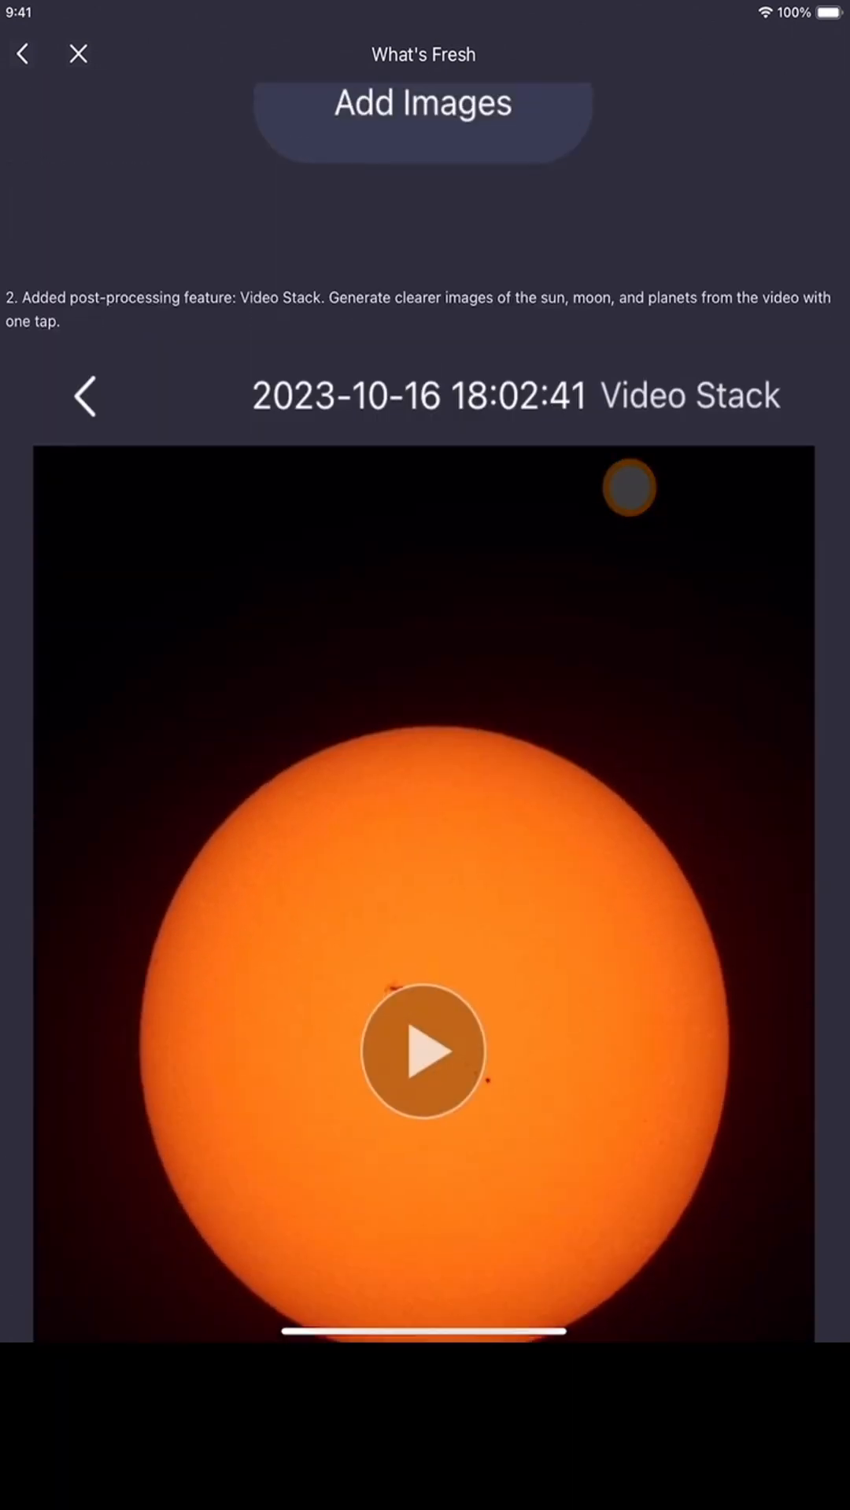
left_click(78, 53)
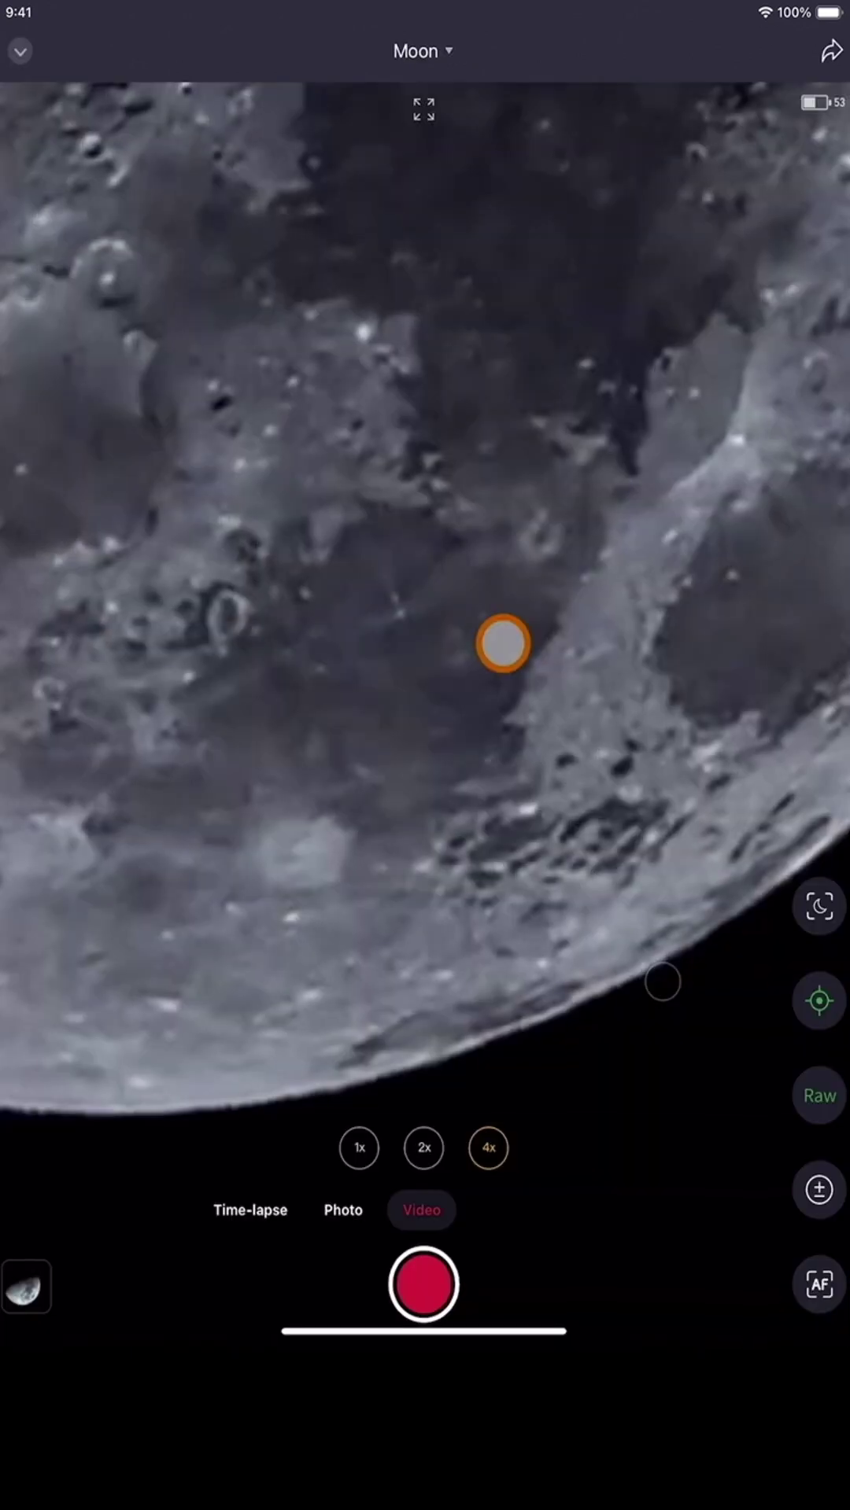